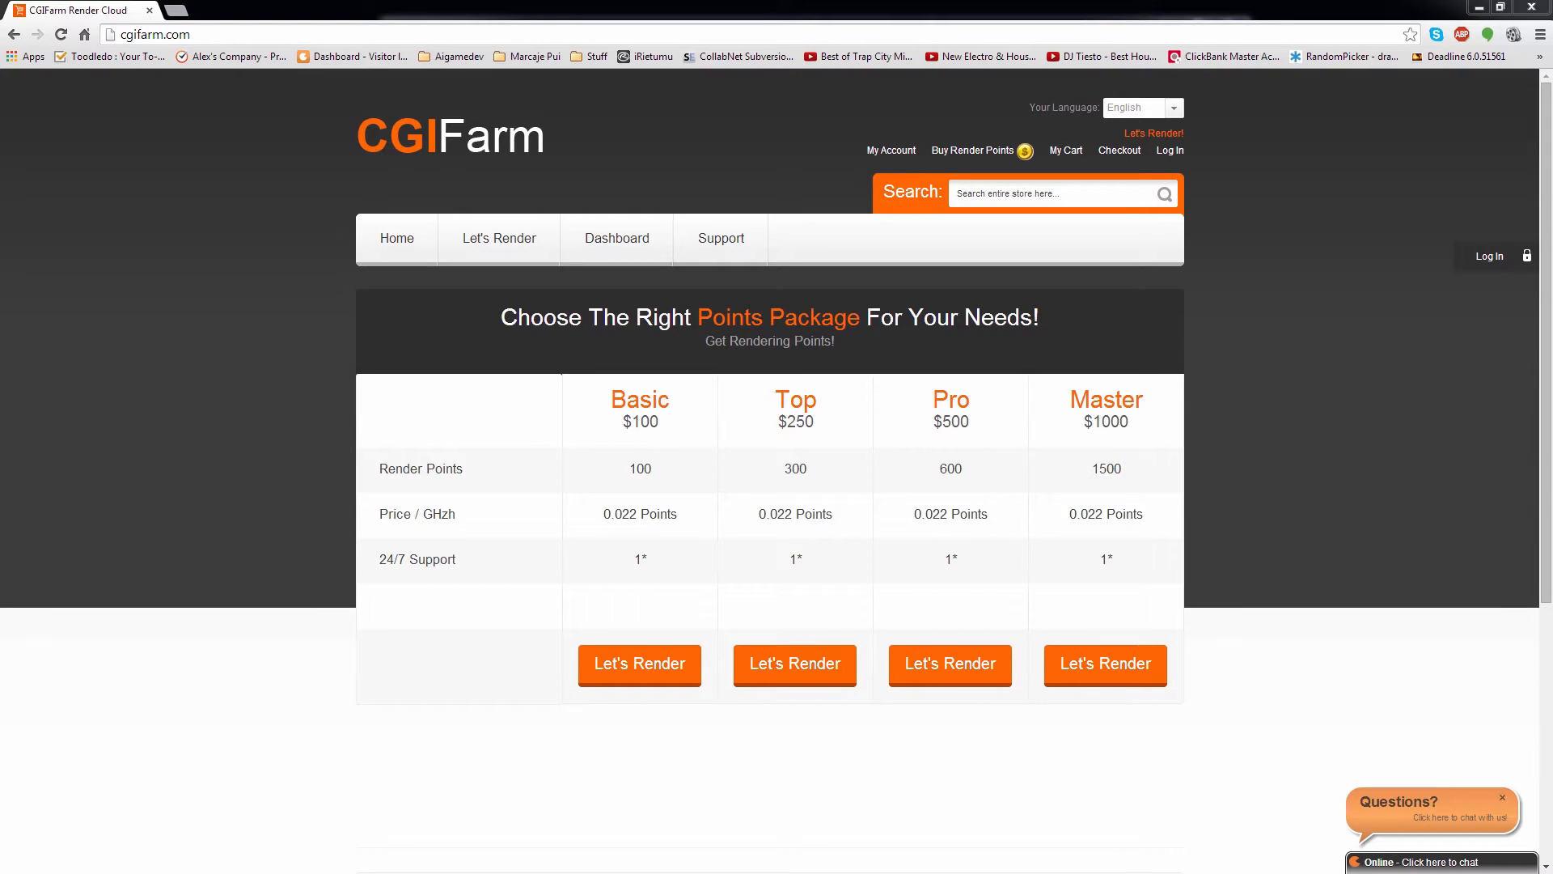
- From Buy Render Points, bring up the Custom Credit Number package offering 10 to 100 credits from $10.00
left_click(396, 238)
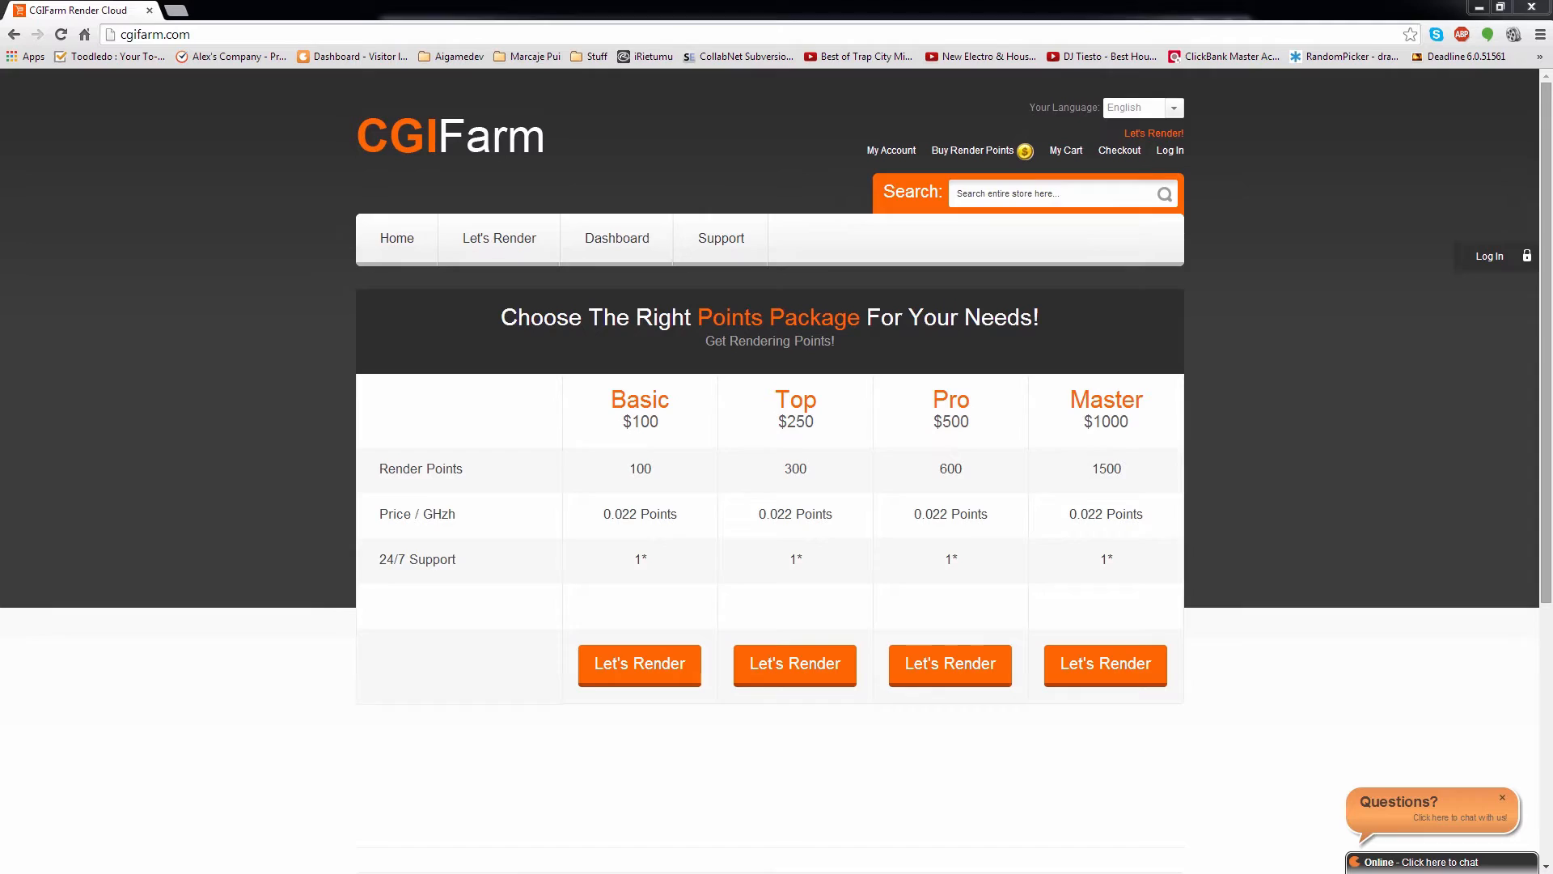
scroll("down", 3)
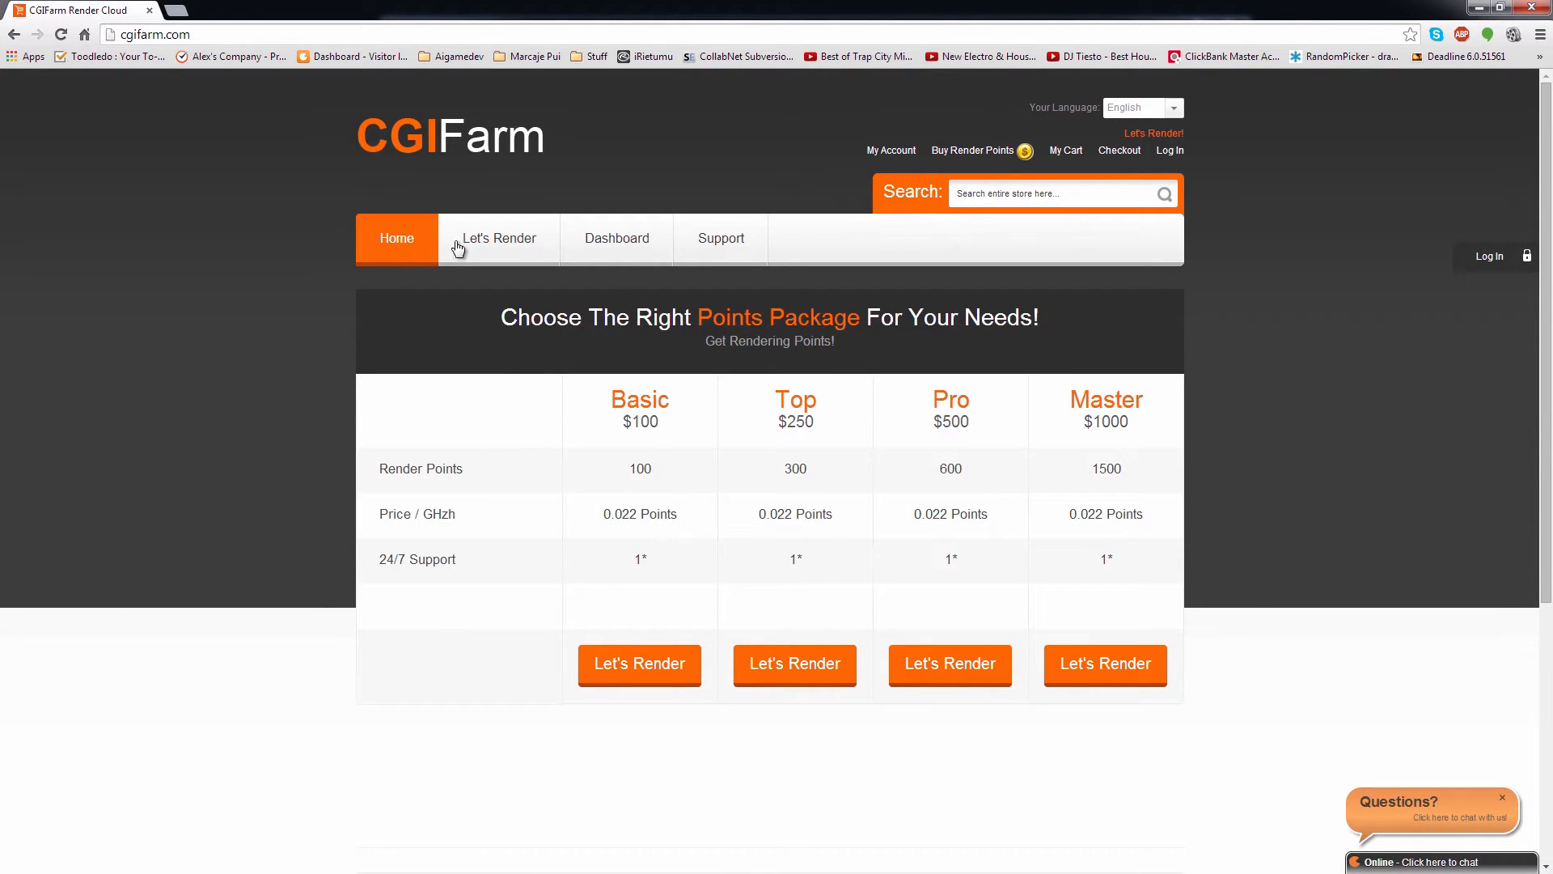
left_click(498, 238)
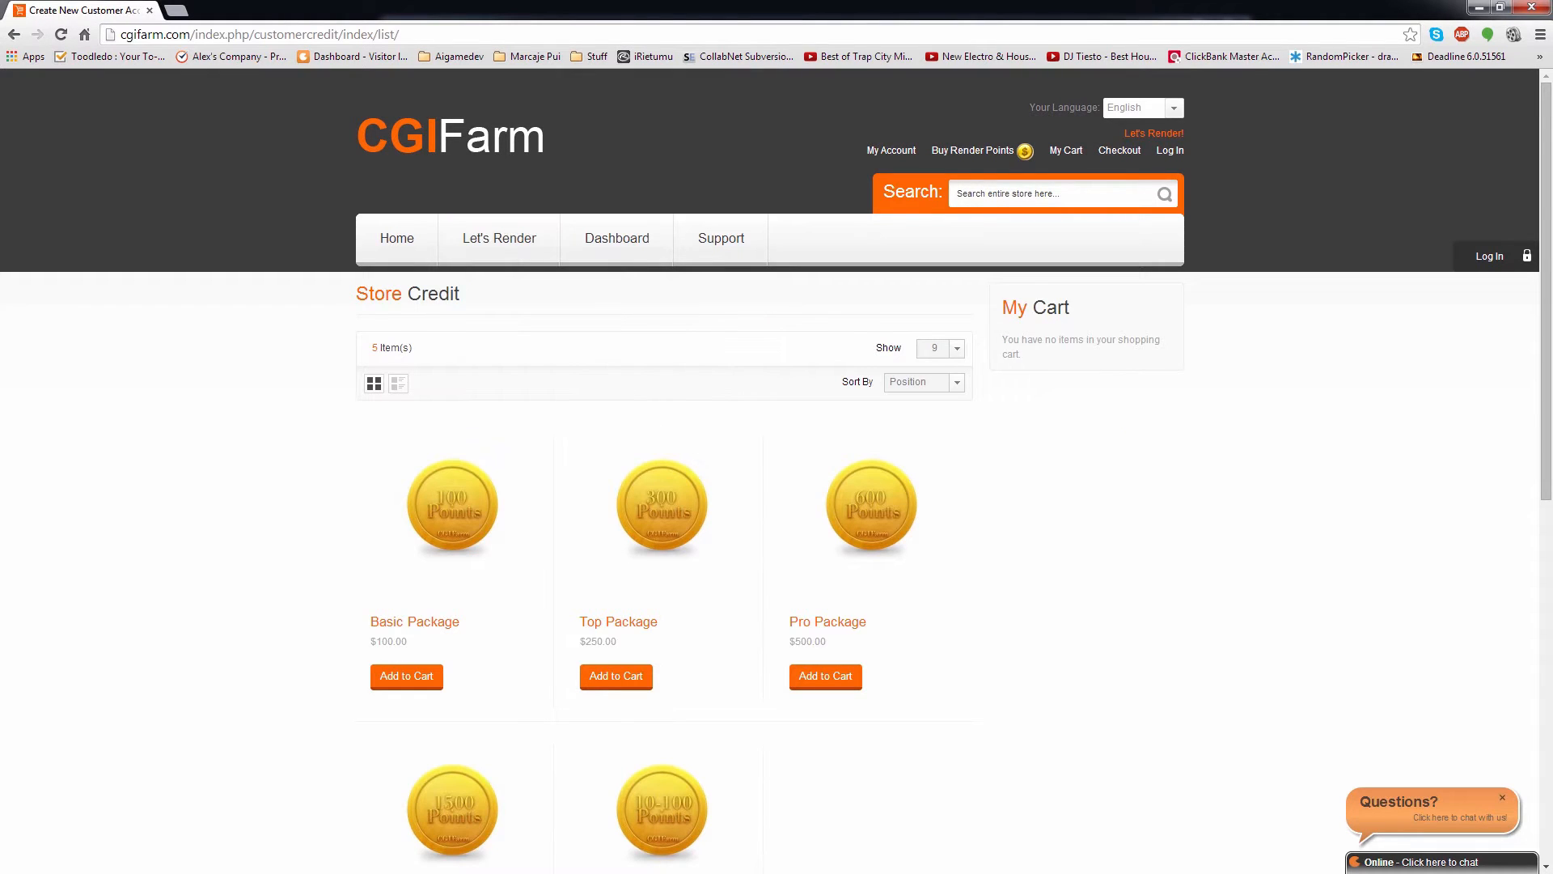
scroll("down", 3)
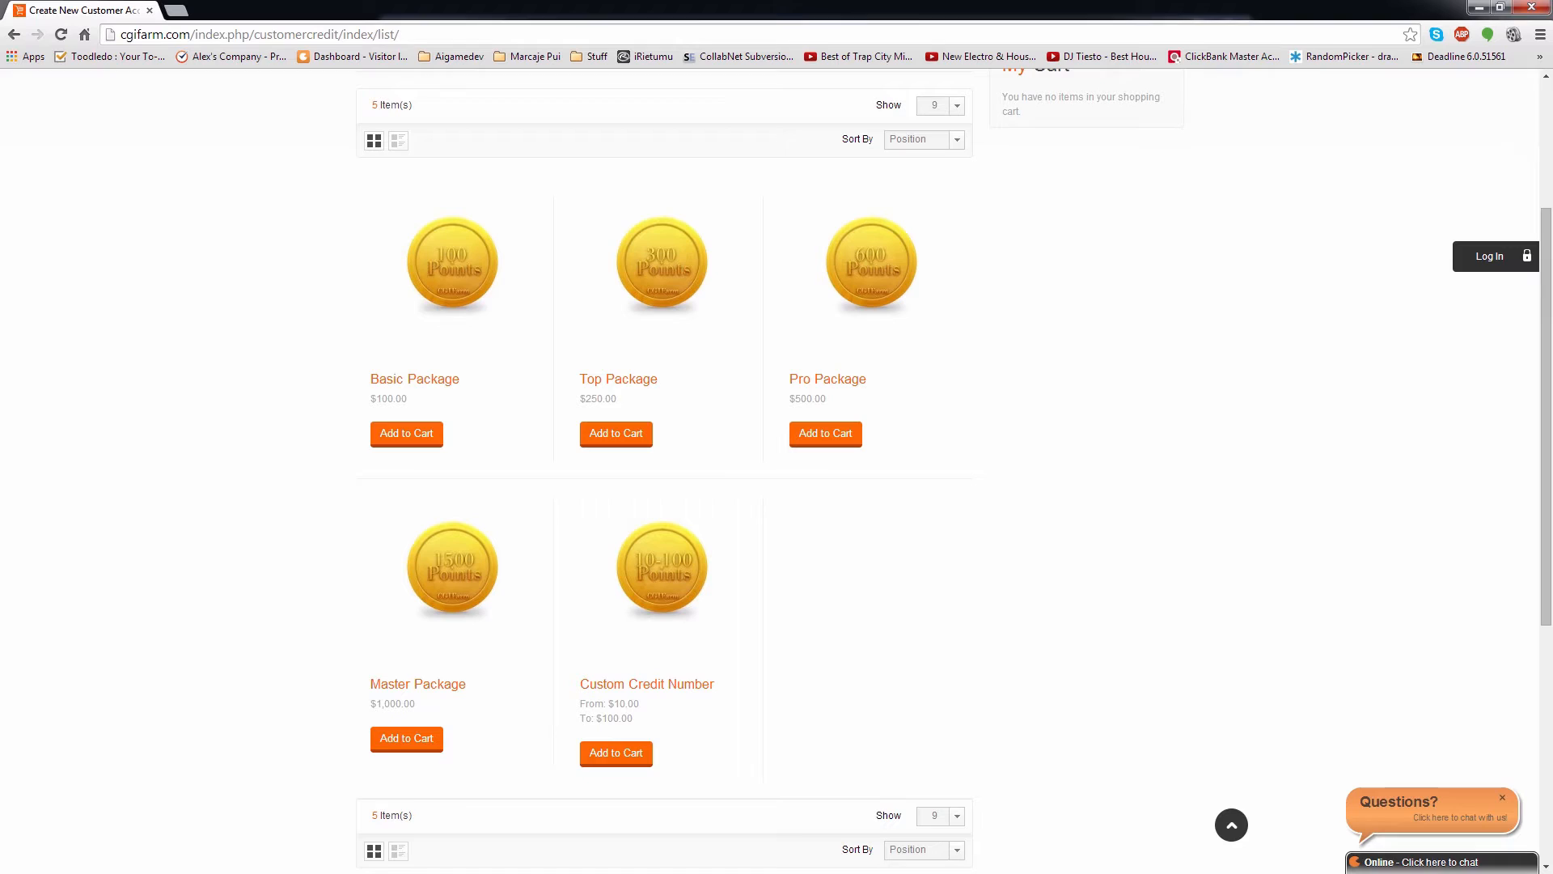
left_click(645, 683)
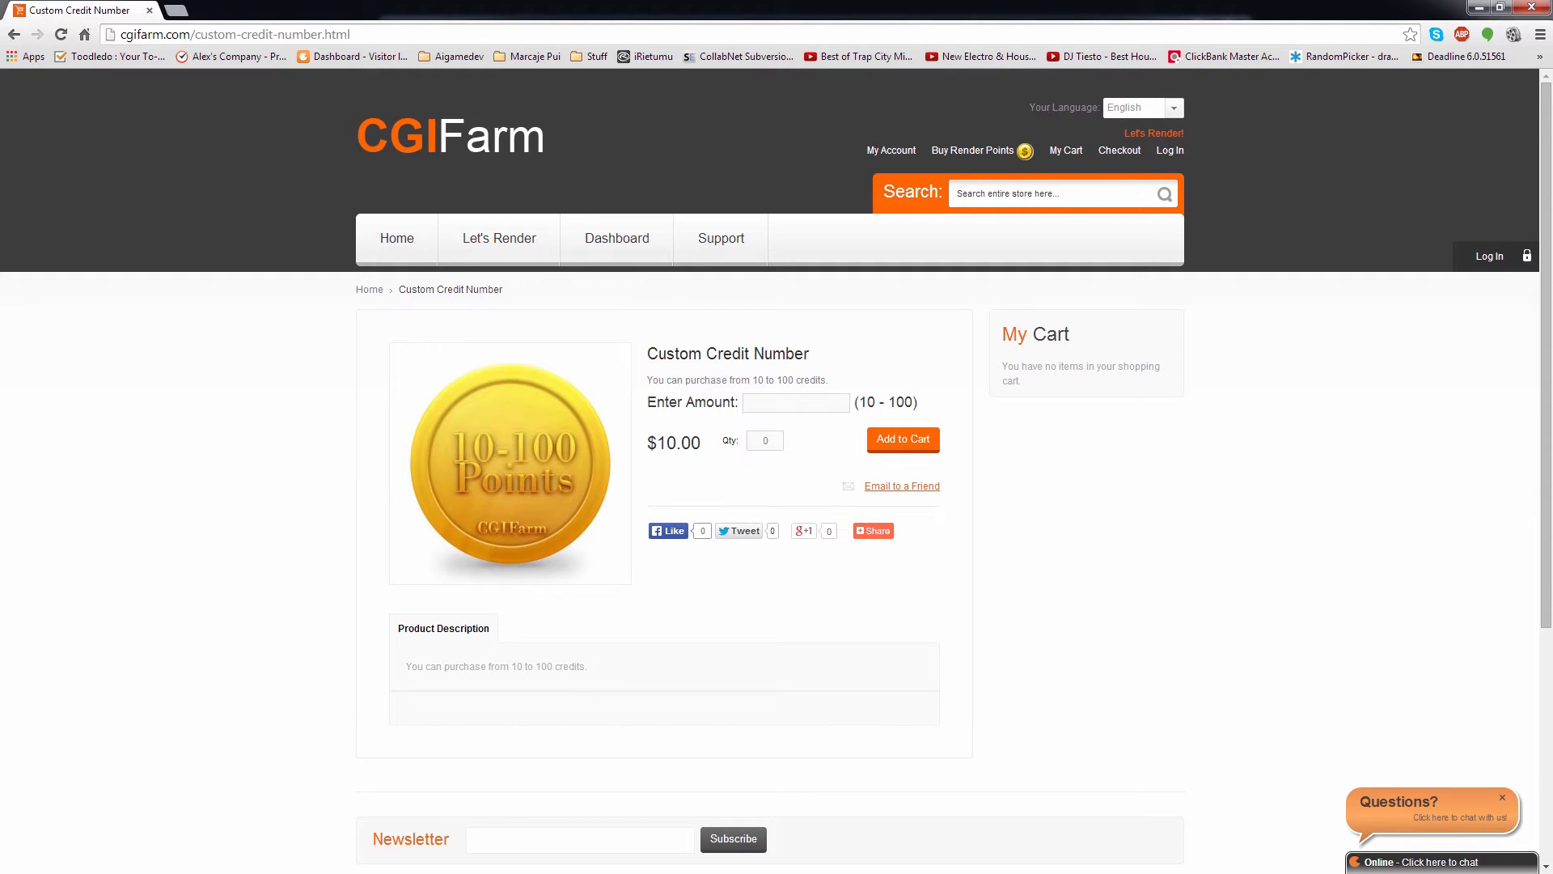
scroll("down", 3)
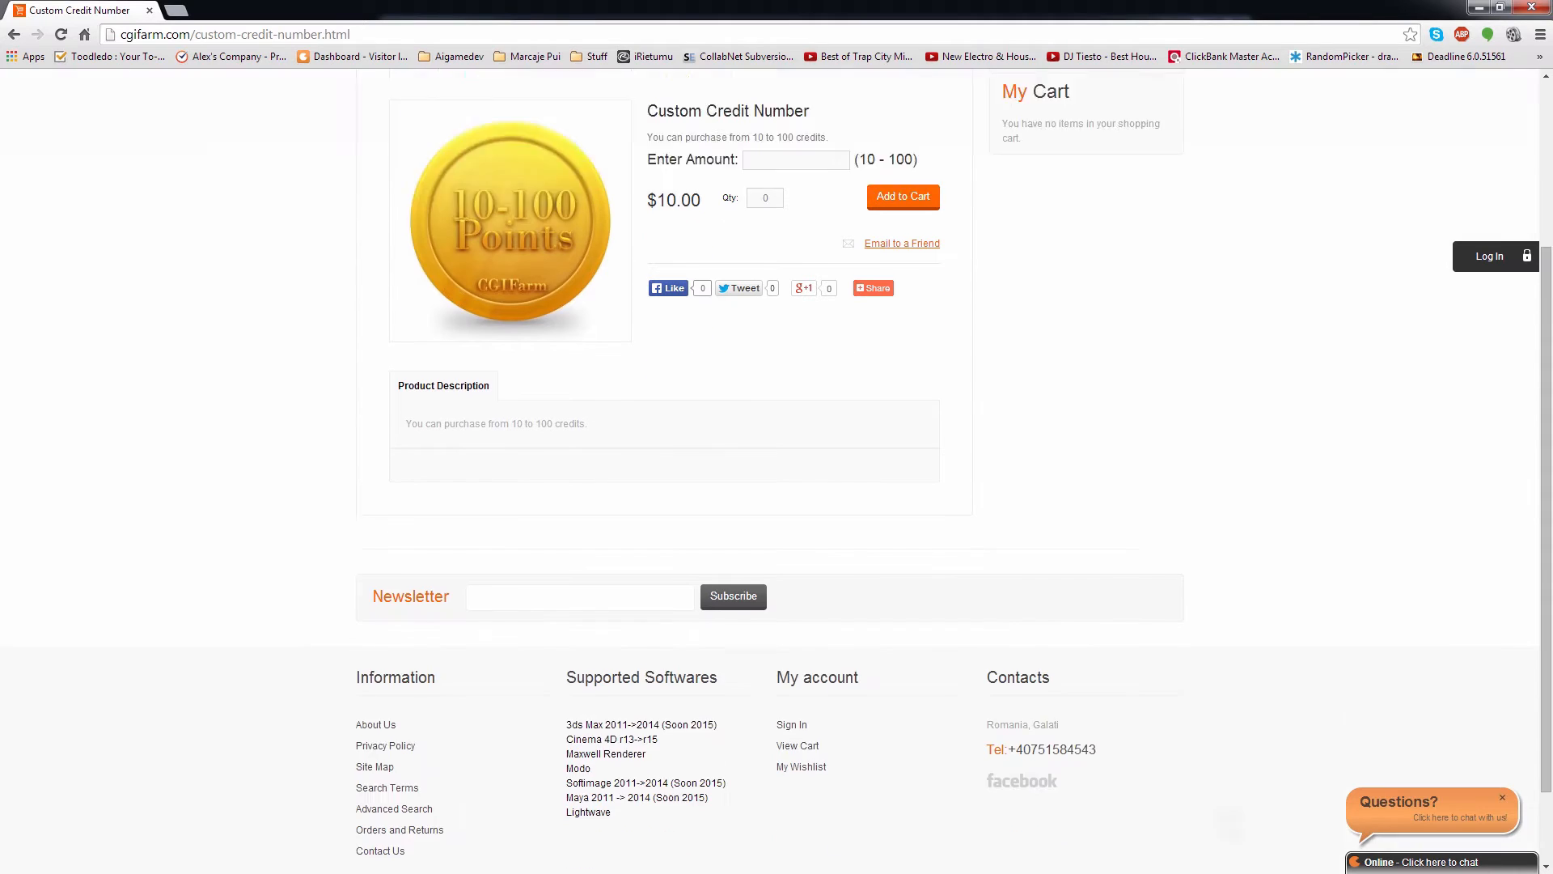
scroll("up", 3)
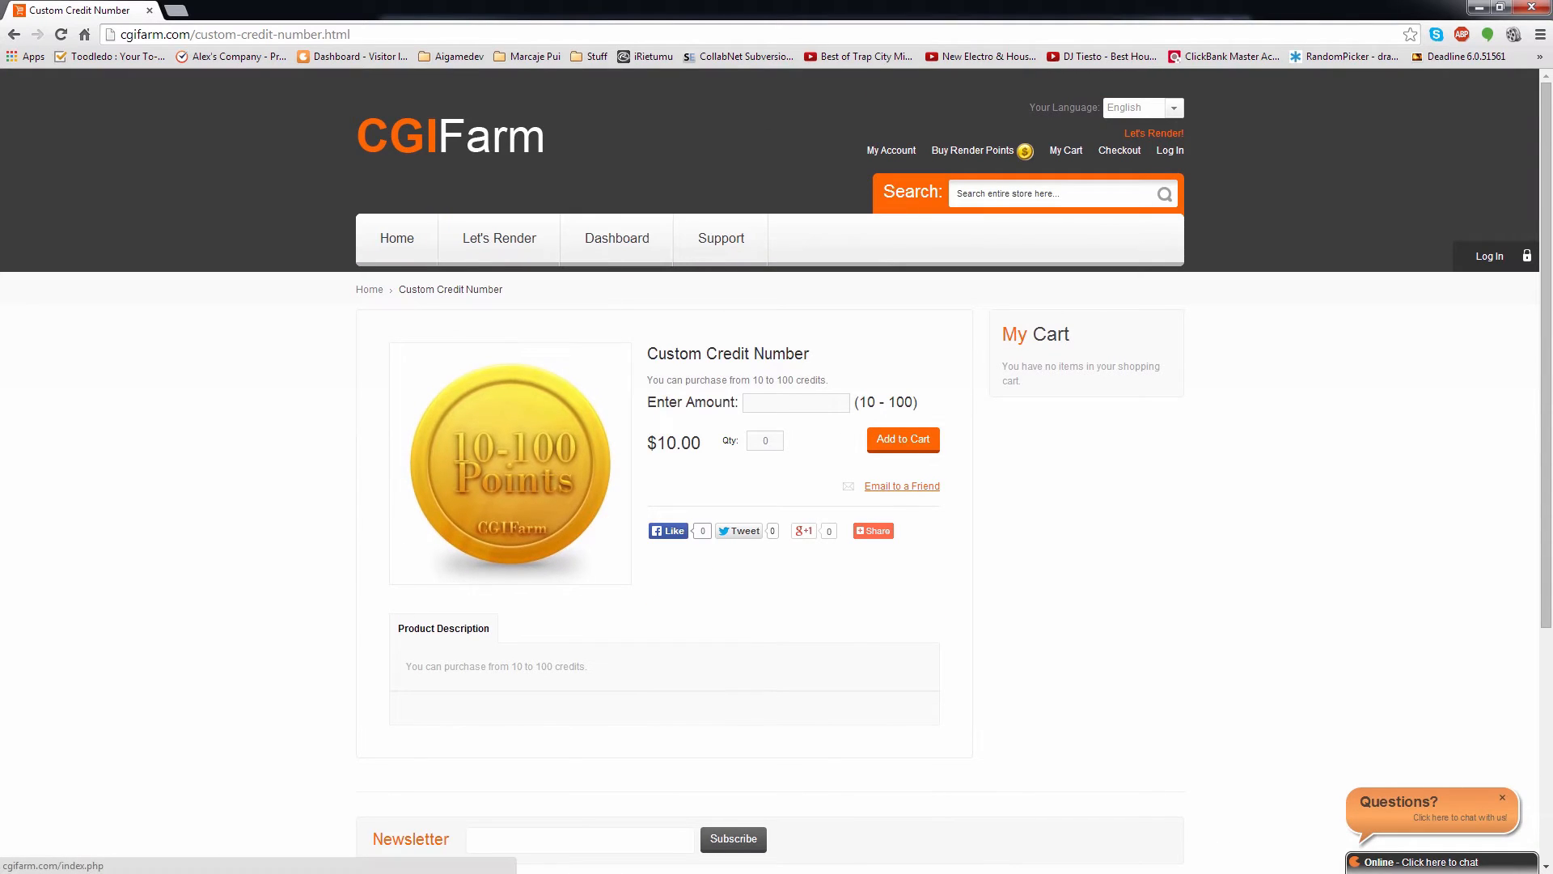
- Start a new customer account from the home page and opt in to the newsletter
left_click(396, 238)
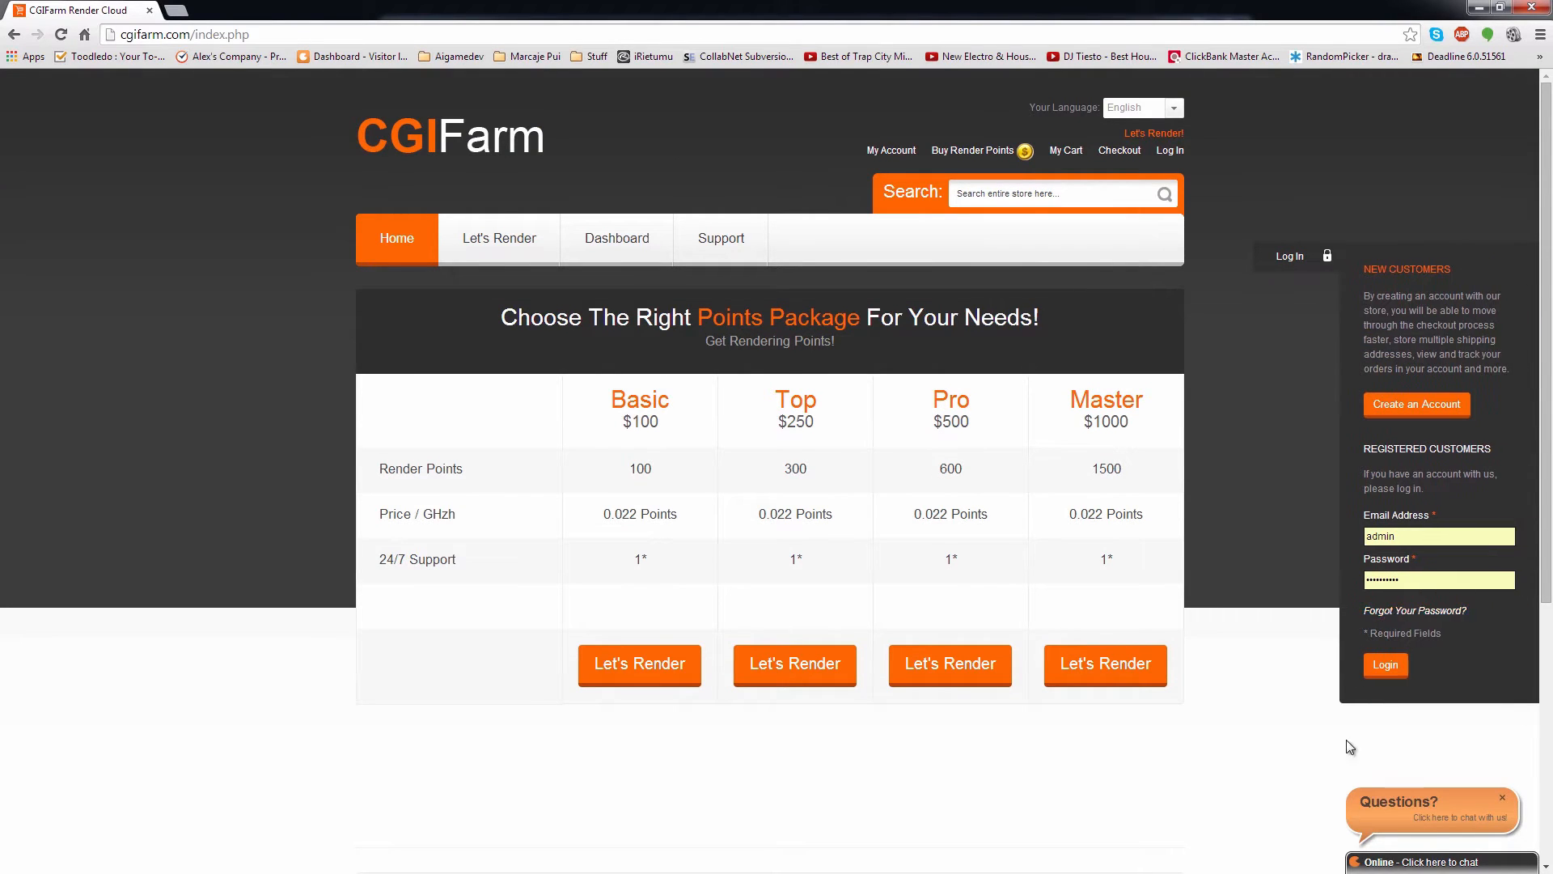
left_click(1415, 405)
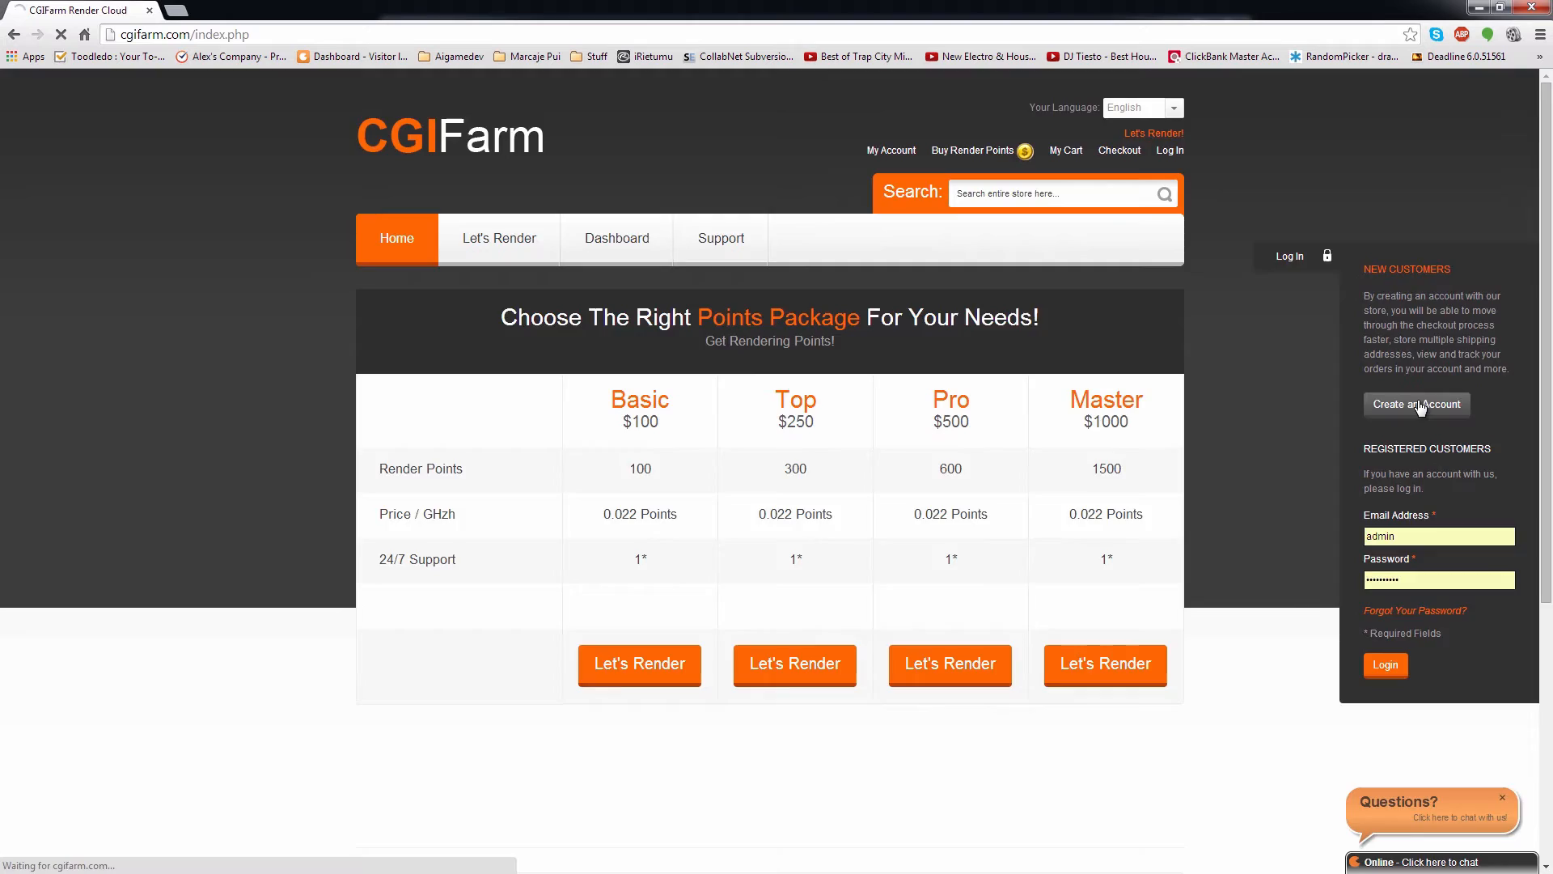
left_click(1416, 404)
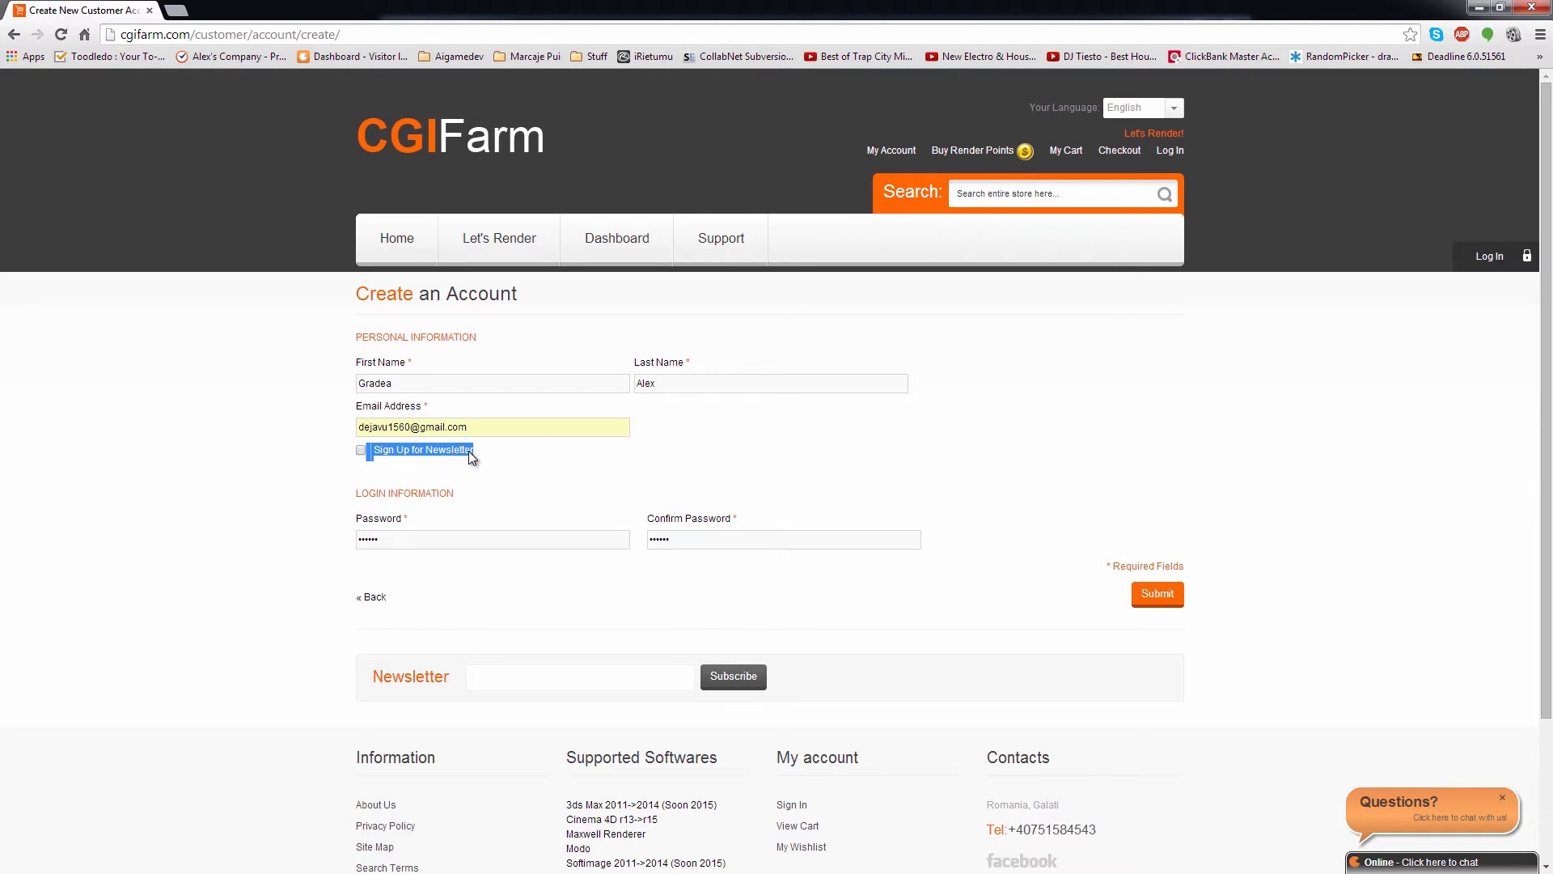
left_click(360, 449)
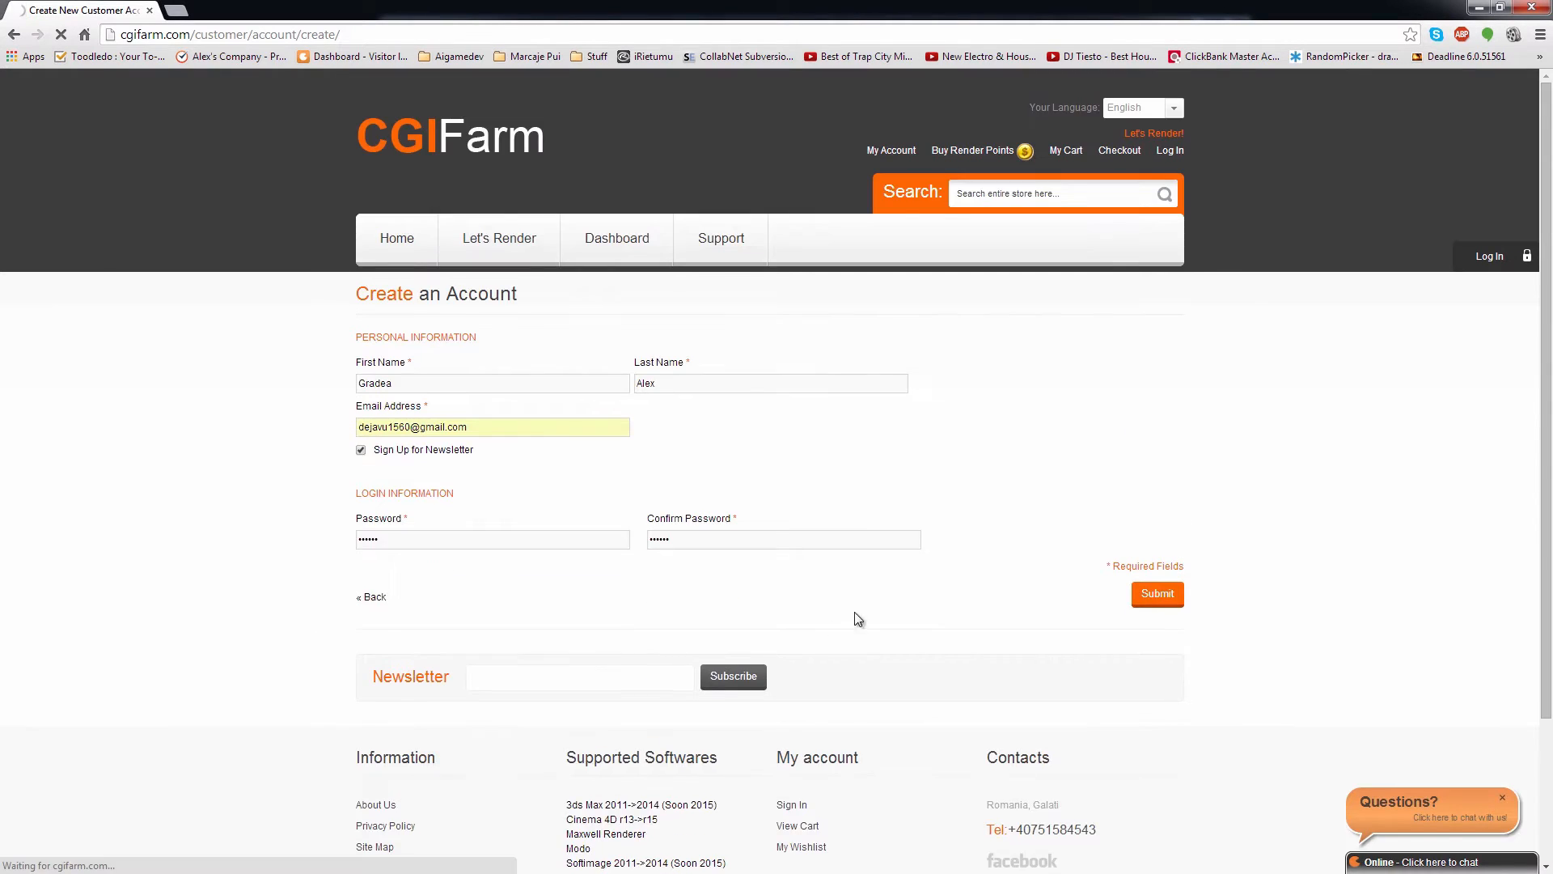
scroll("down", 3)
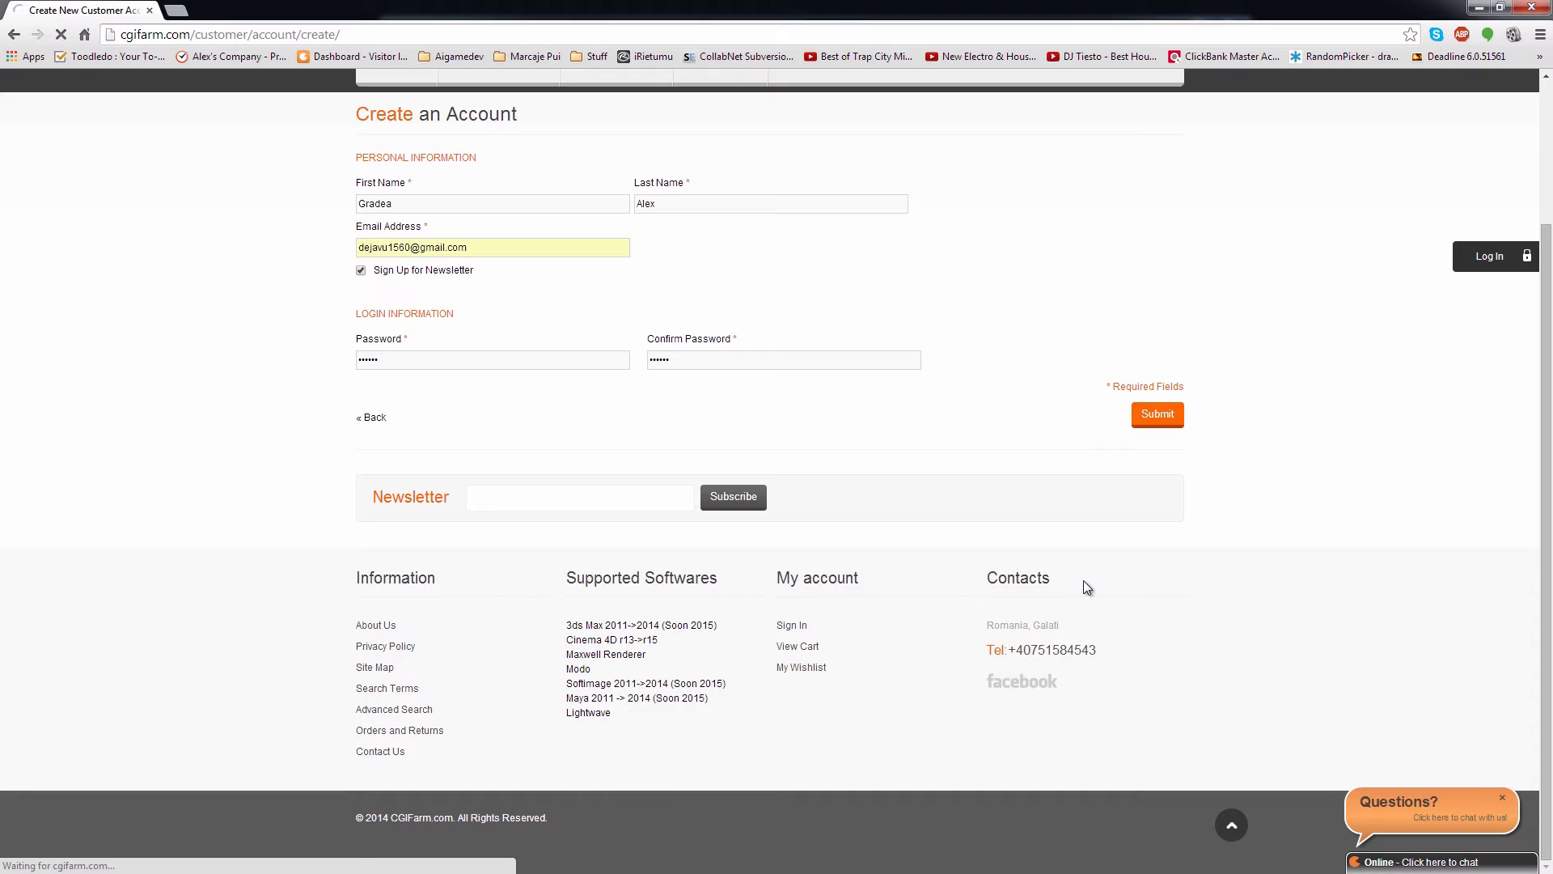
- Submit the registration and review the thank-you message and $10.00 credit on My Dashboard
left_click(1155, 414)
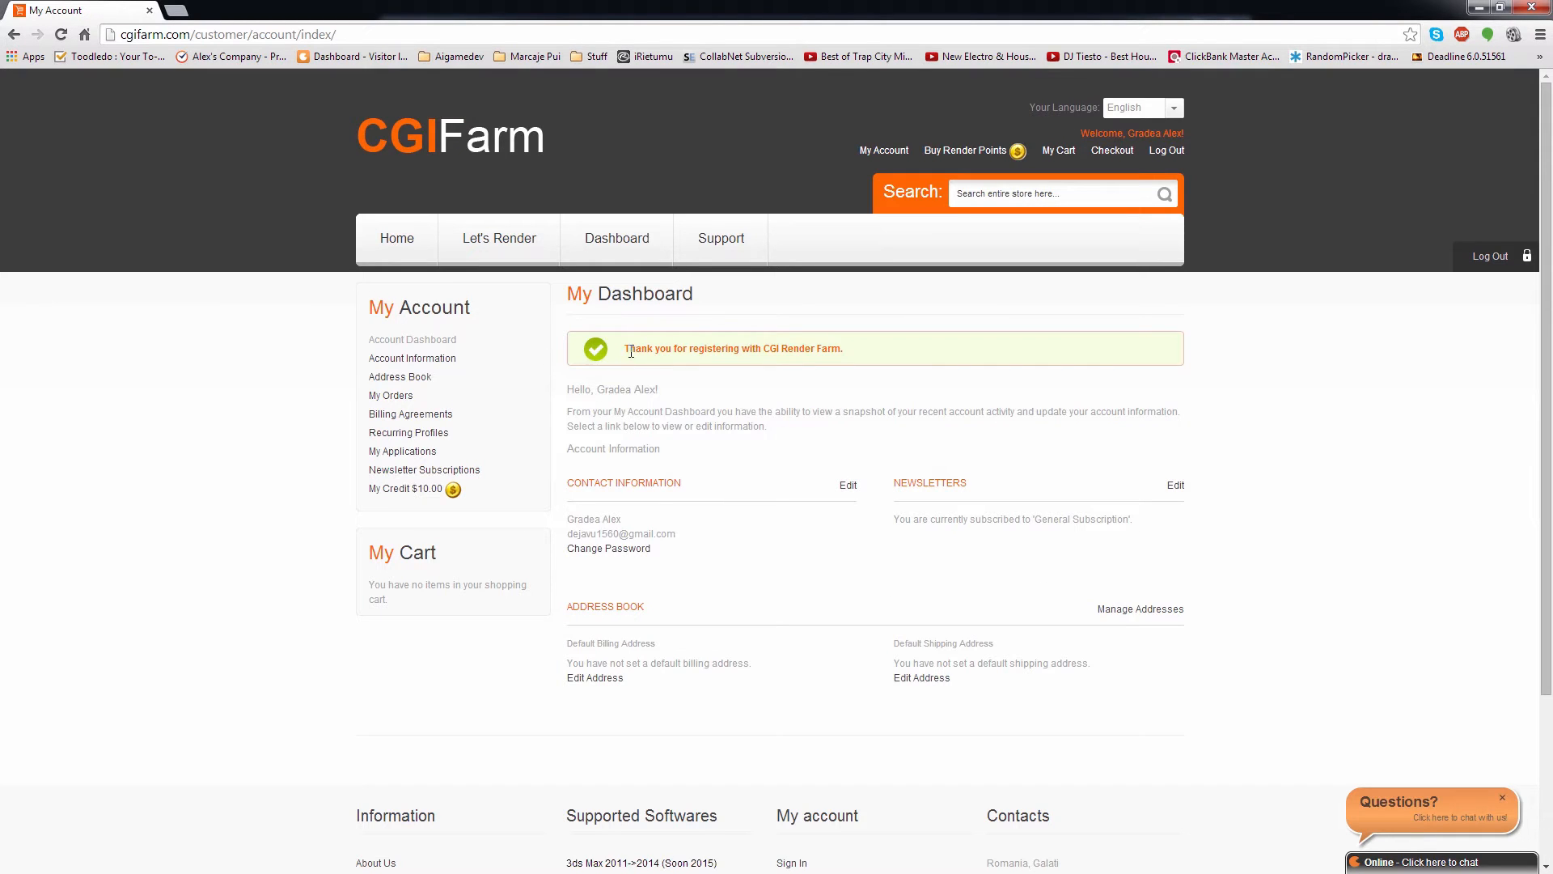
triple_click(733, 348)
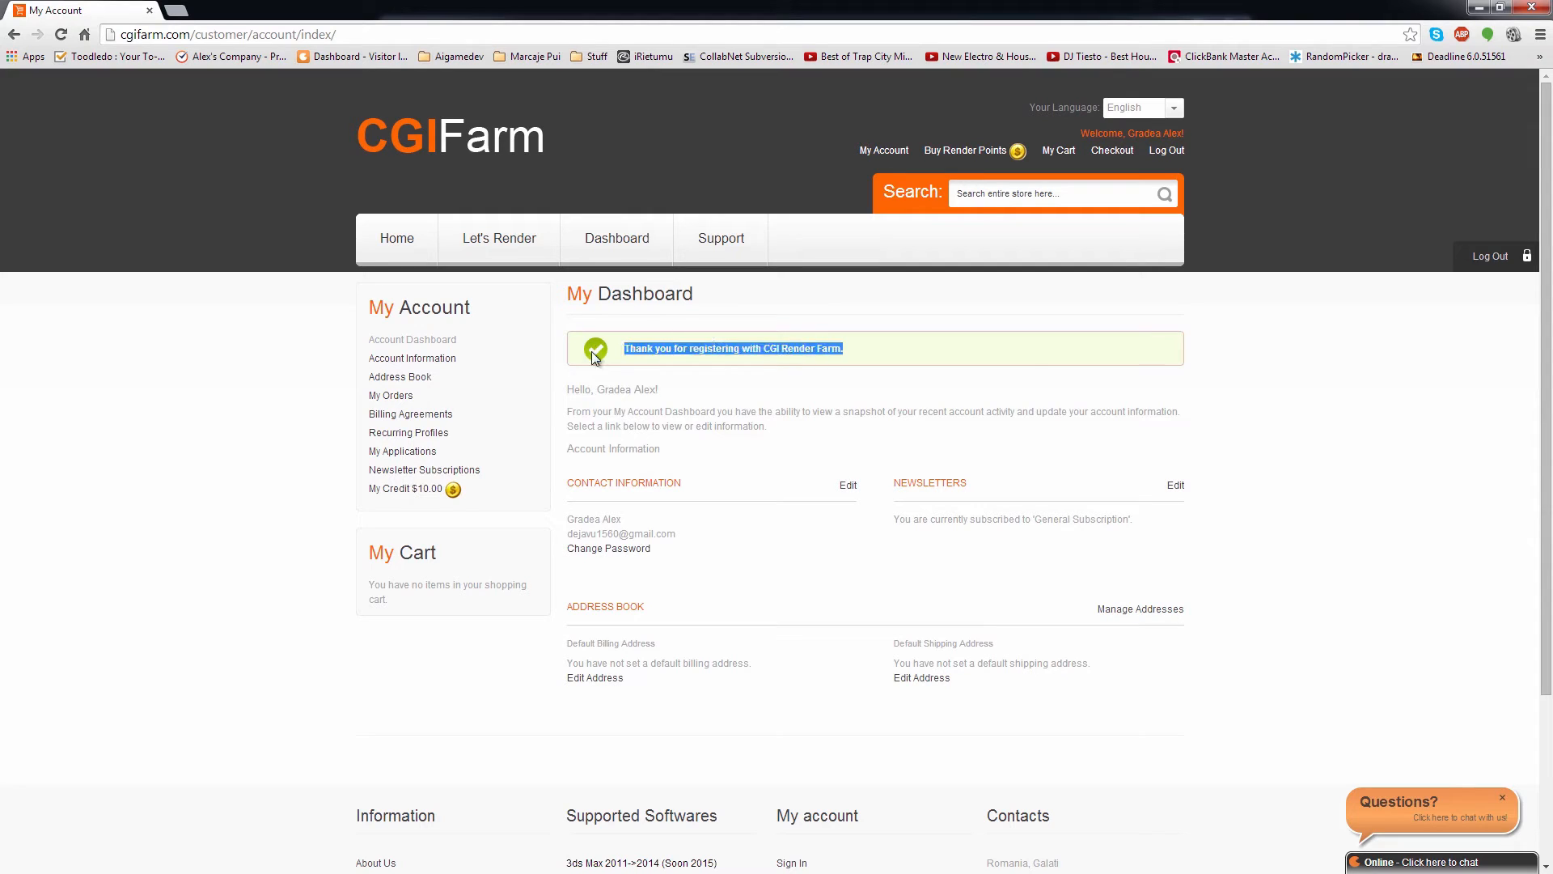
scroll("down", 3)
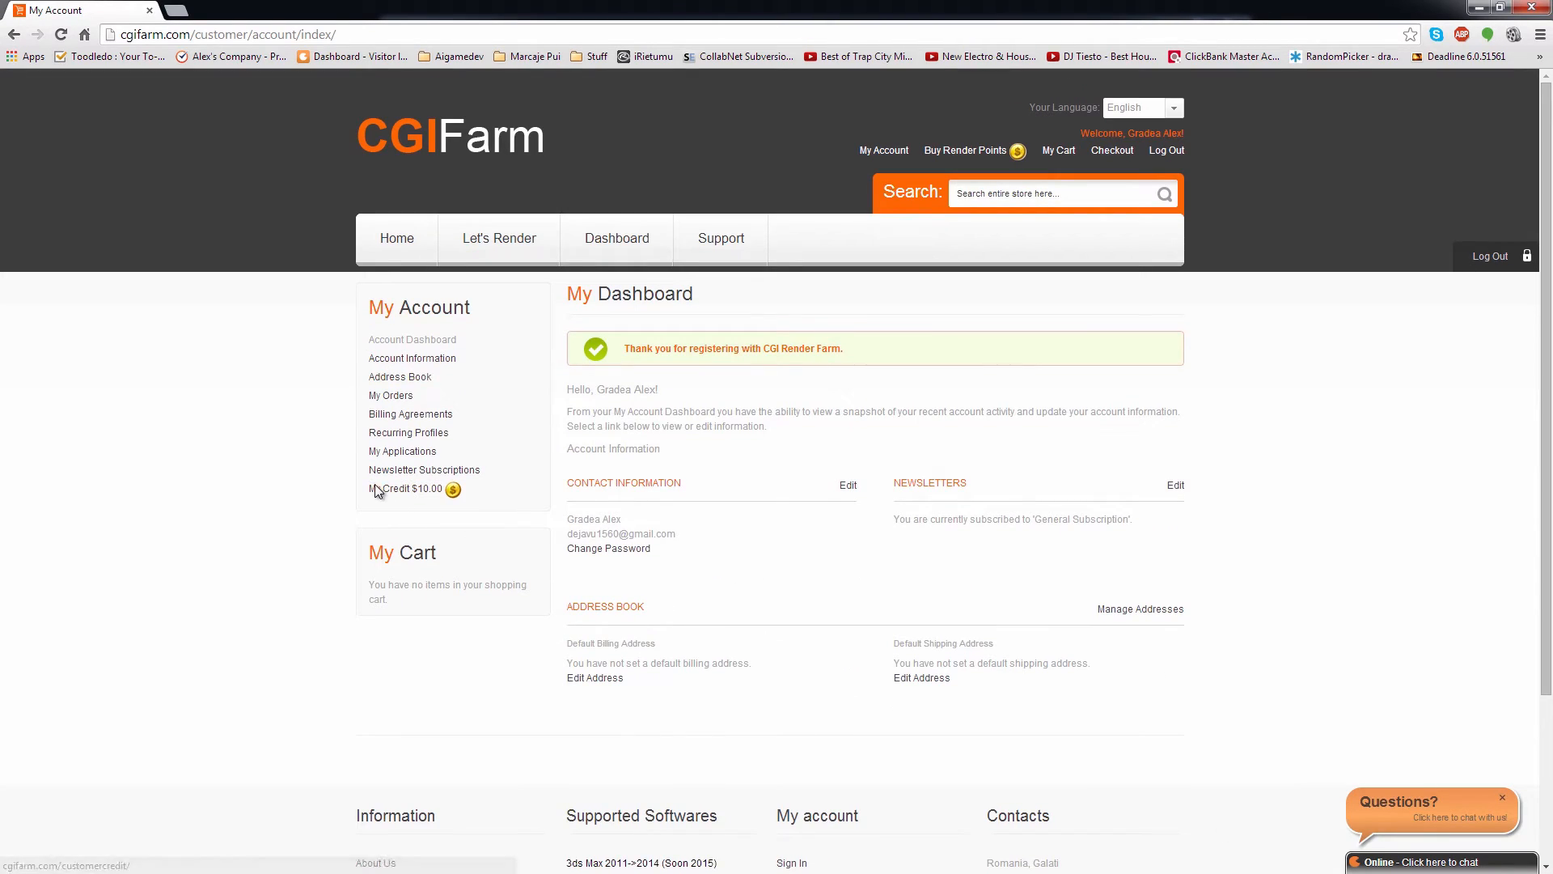
mouse_move(343, 501)
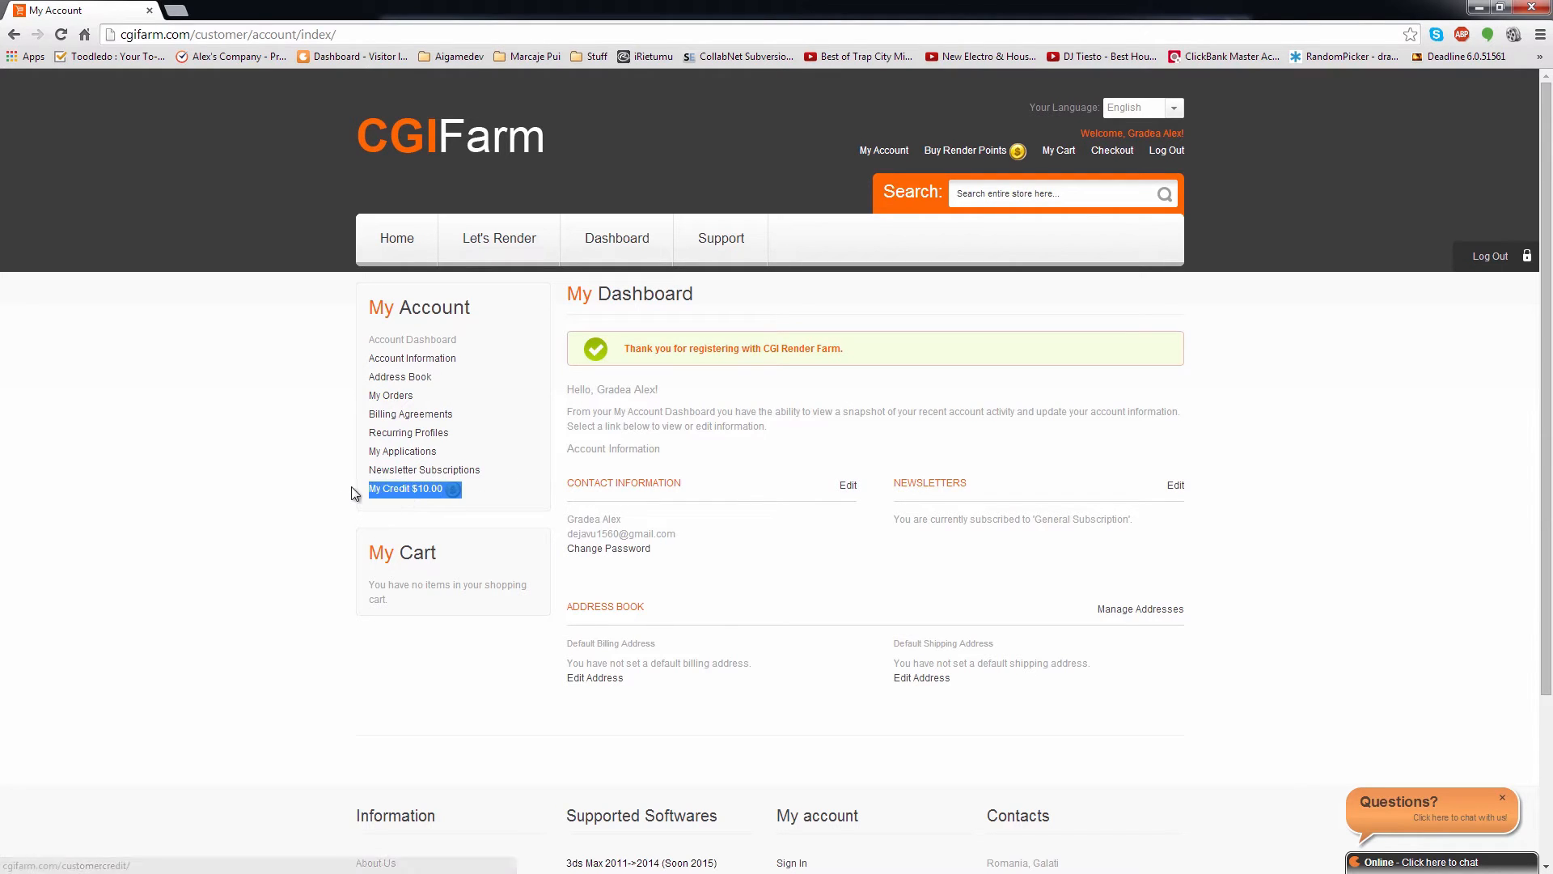
mouse_move(416, 498)
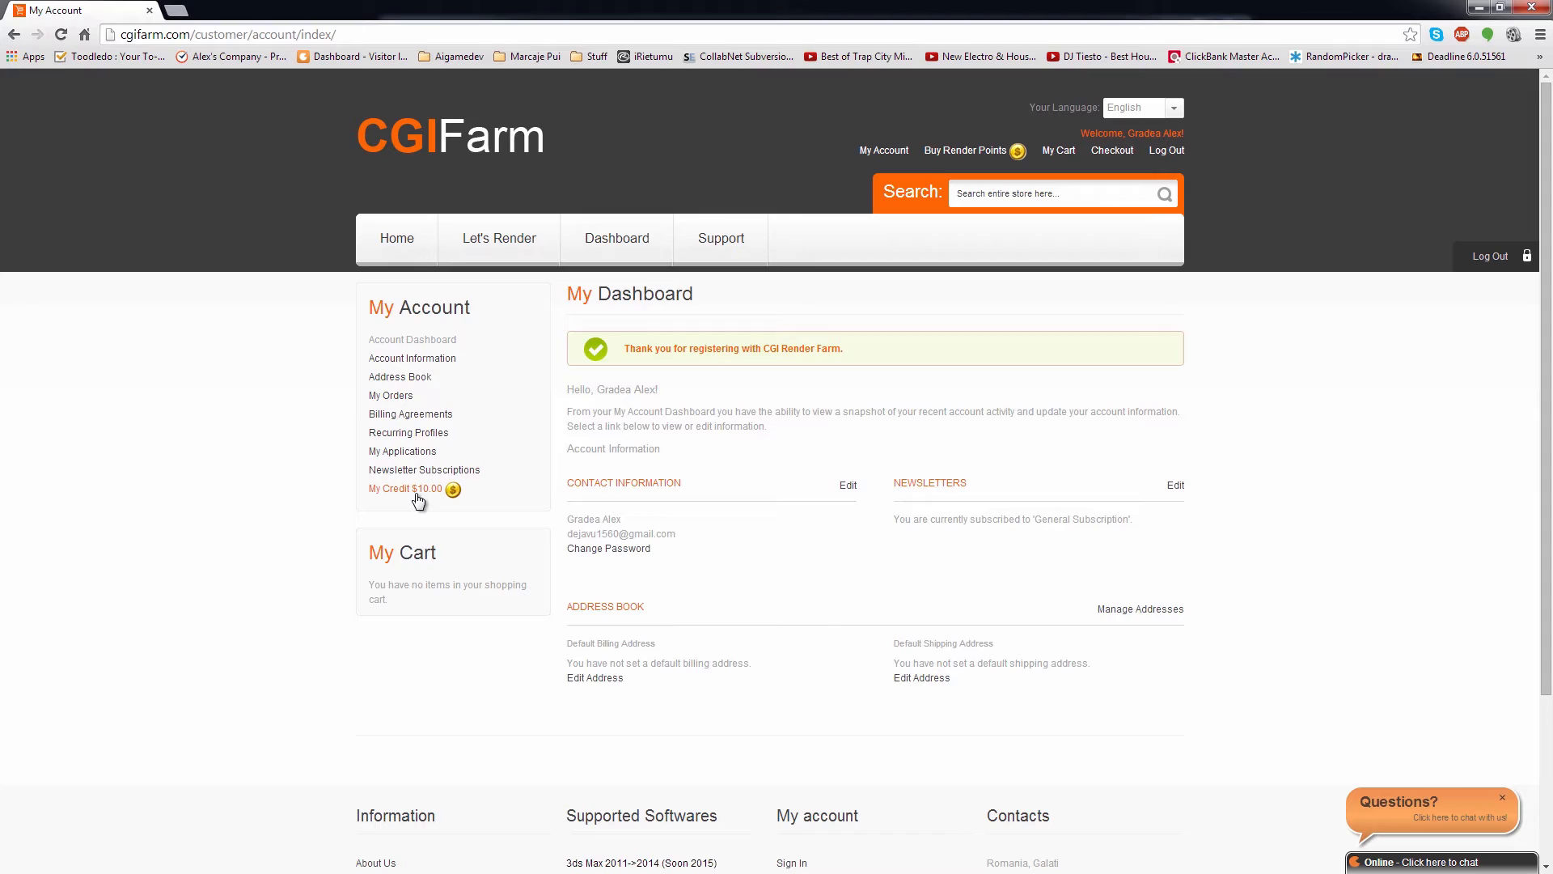
- Reach the Costs Calculator preset to 500 frames at 5 minutes per frame
left_click(499, 238)
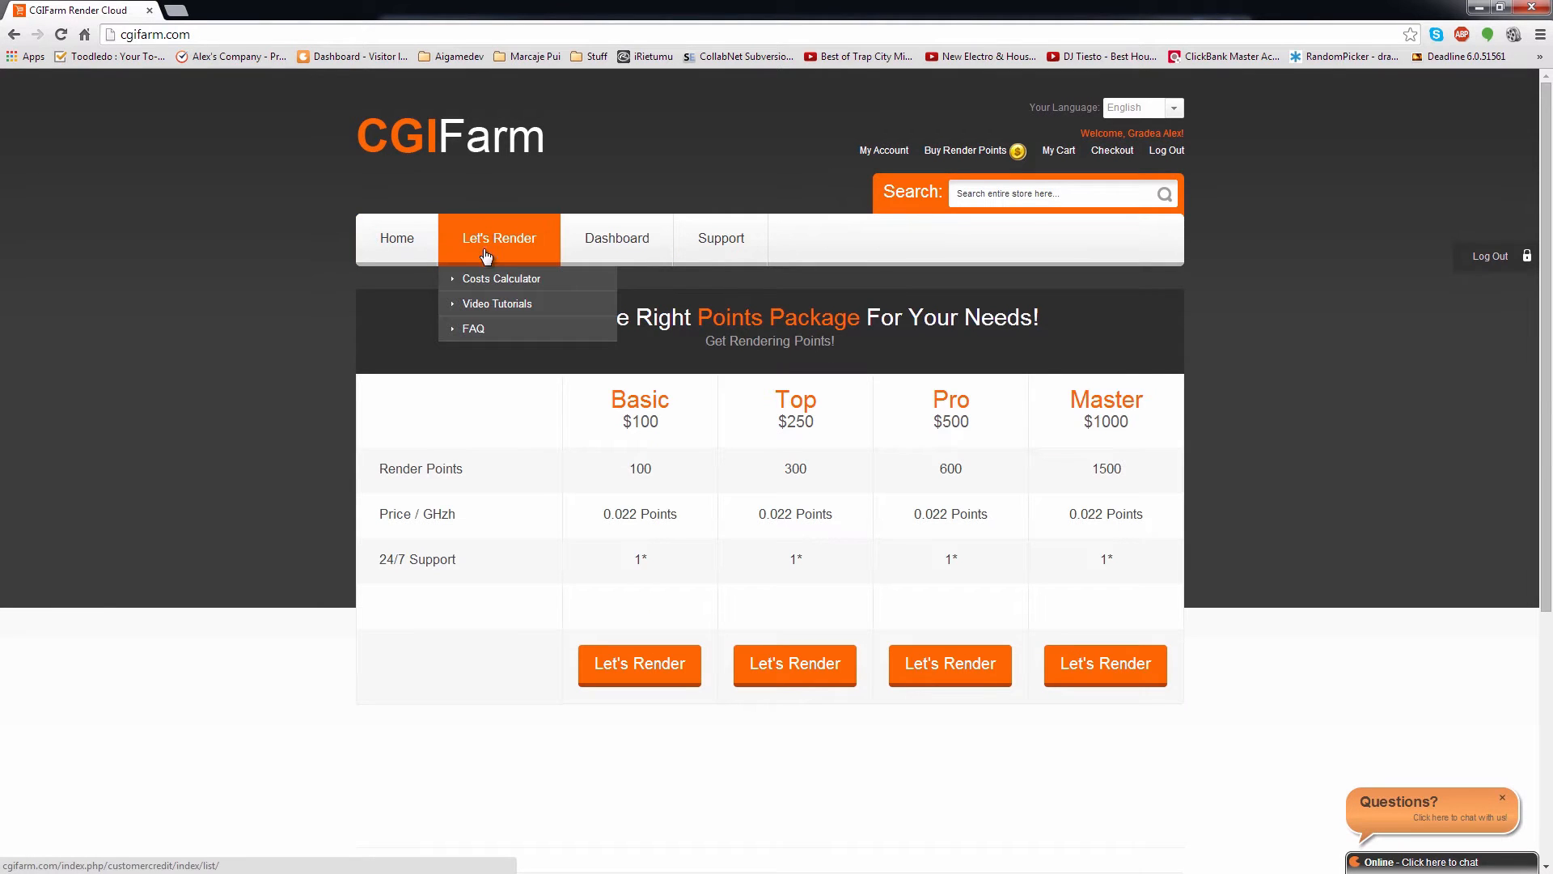
left_click(502, 278)
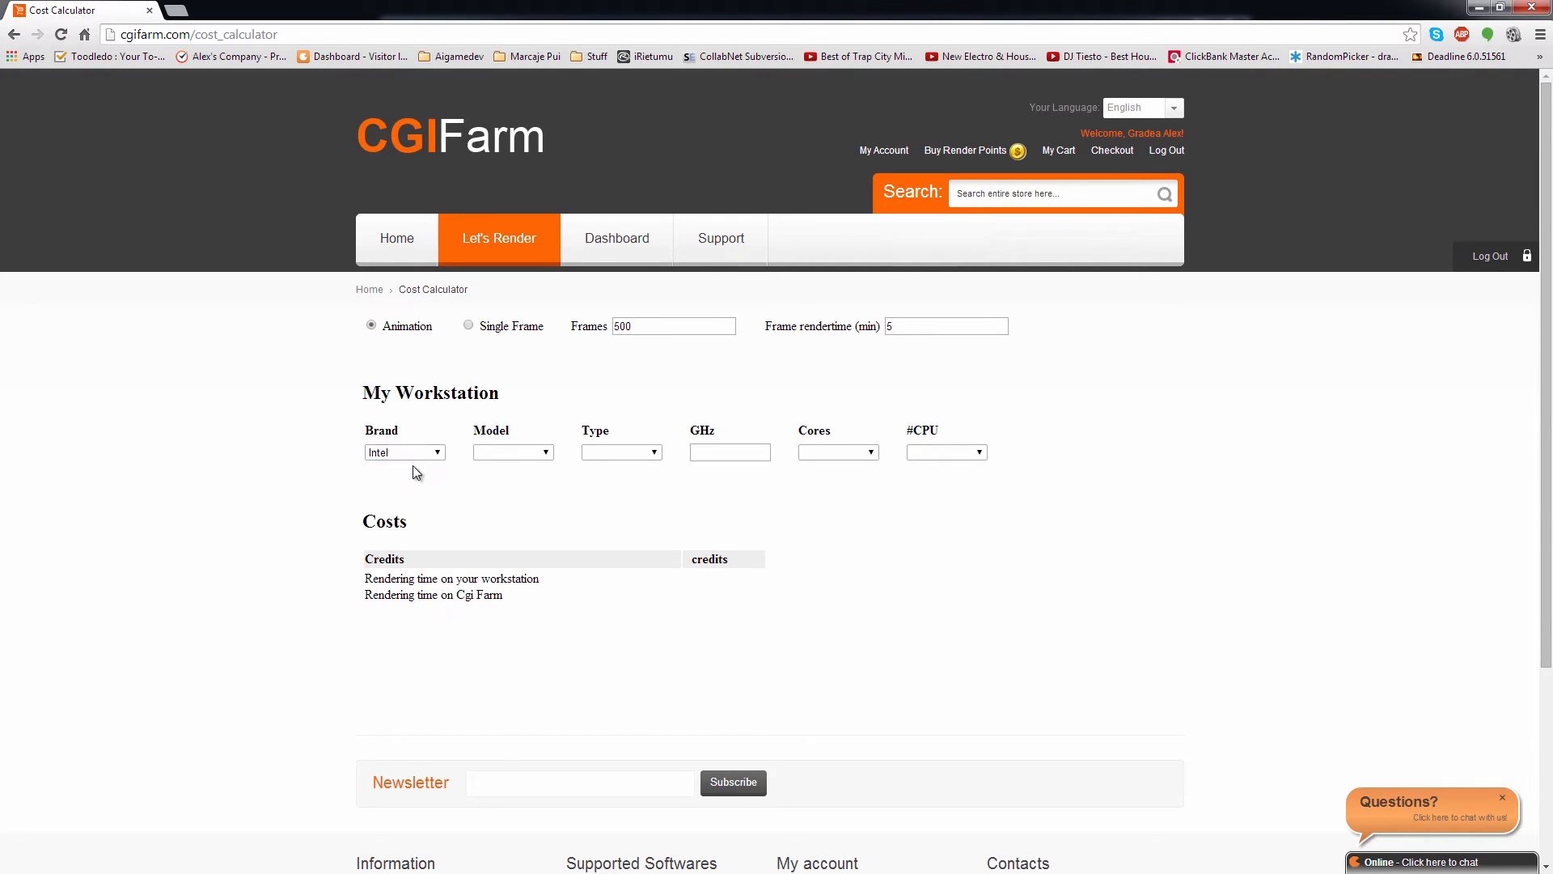
mouse_move(333, 430)
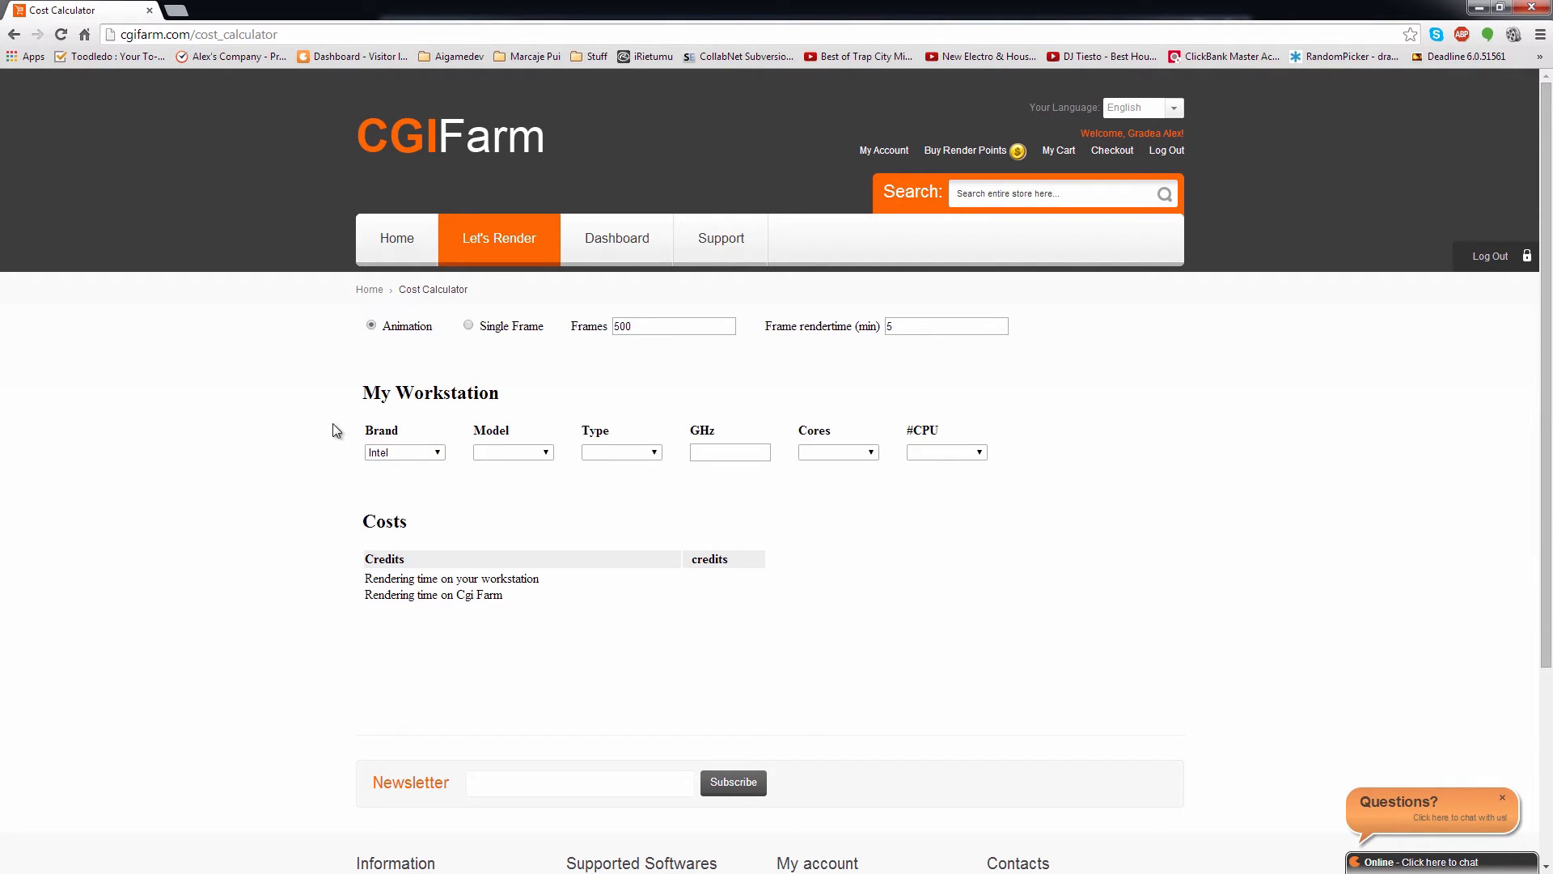
mouse_move(440, 448)
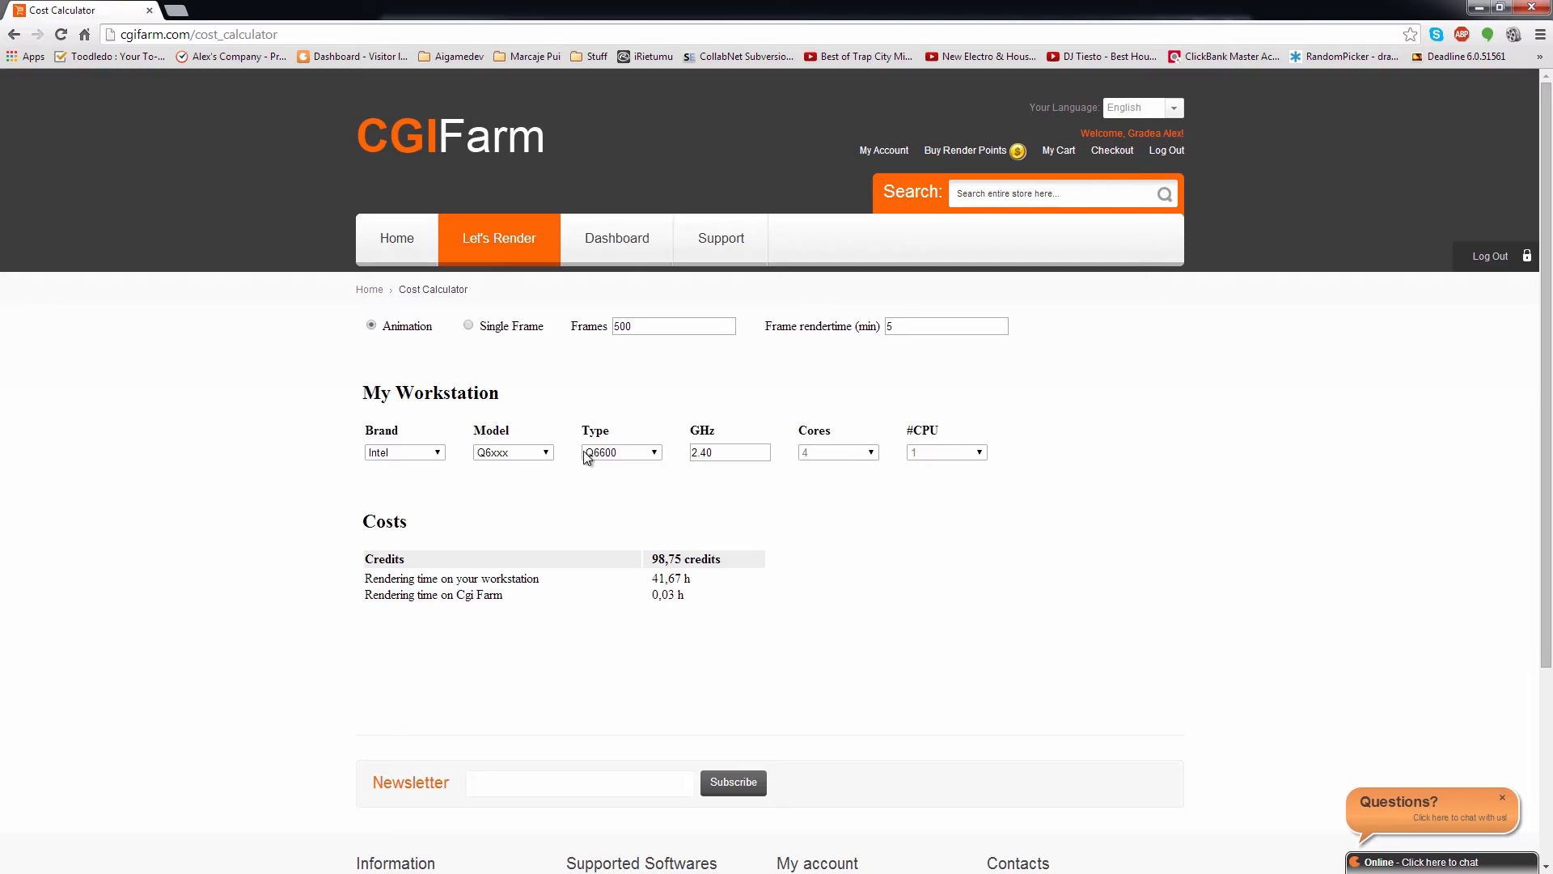
mouse_move(969, 468)
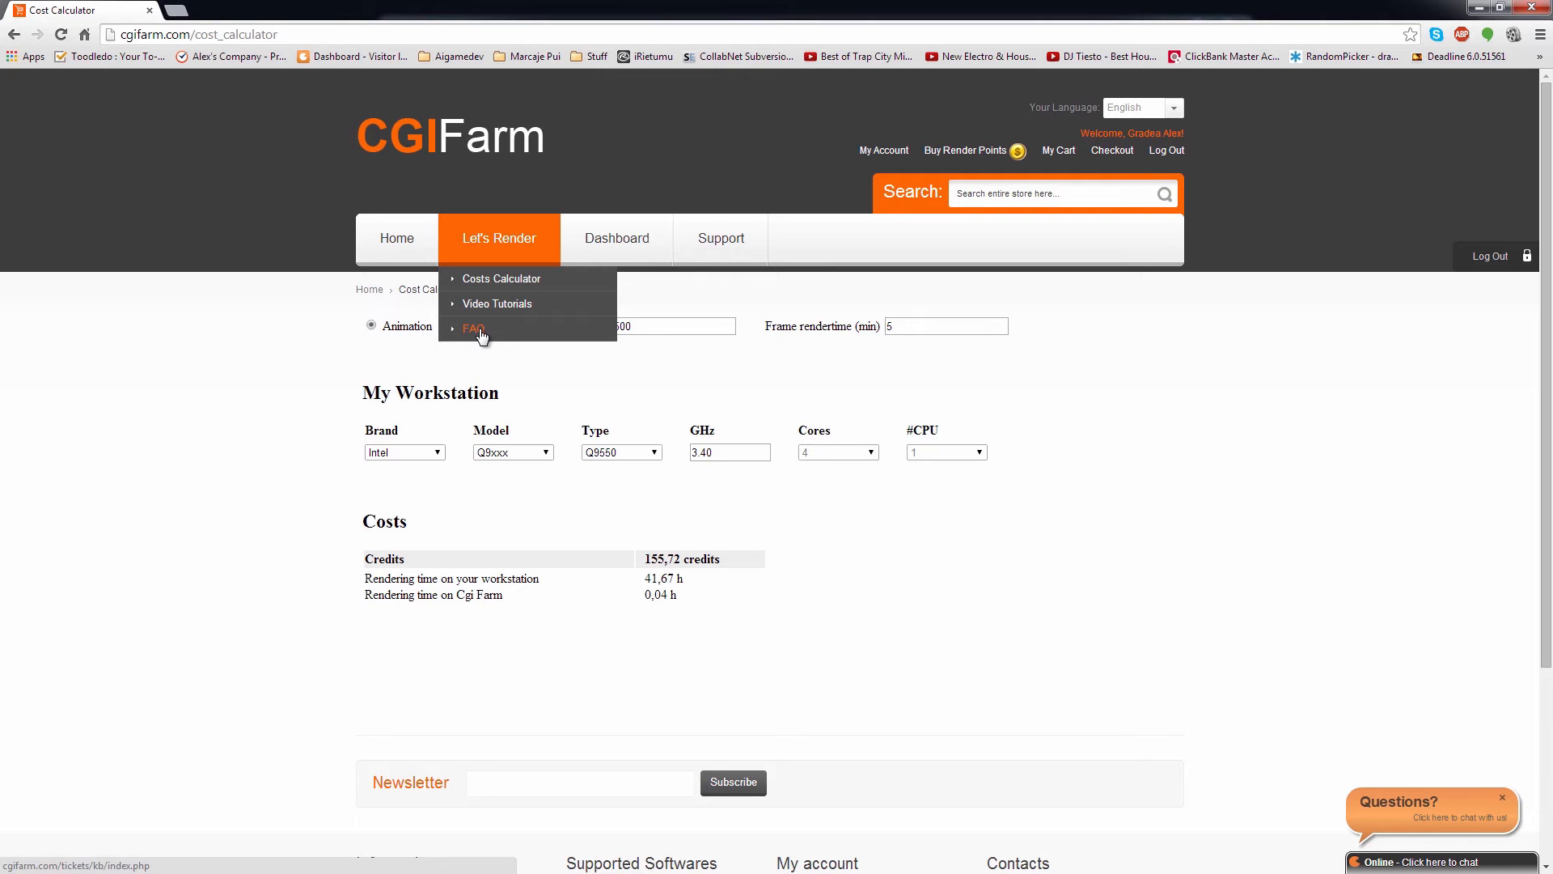
- Sign in with the new account to the render dashboard showing zero jobs and 10.00 credits
left_click(396, 237)
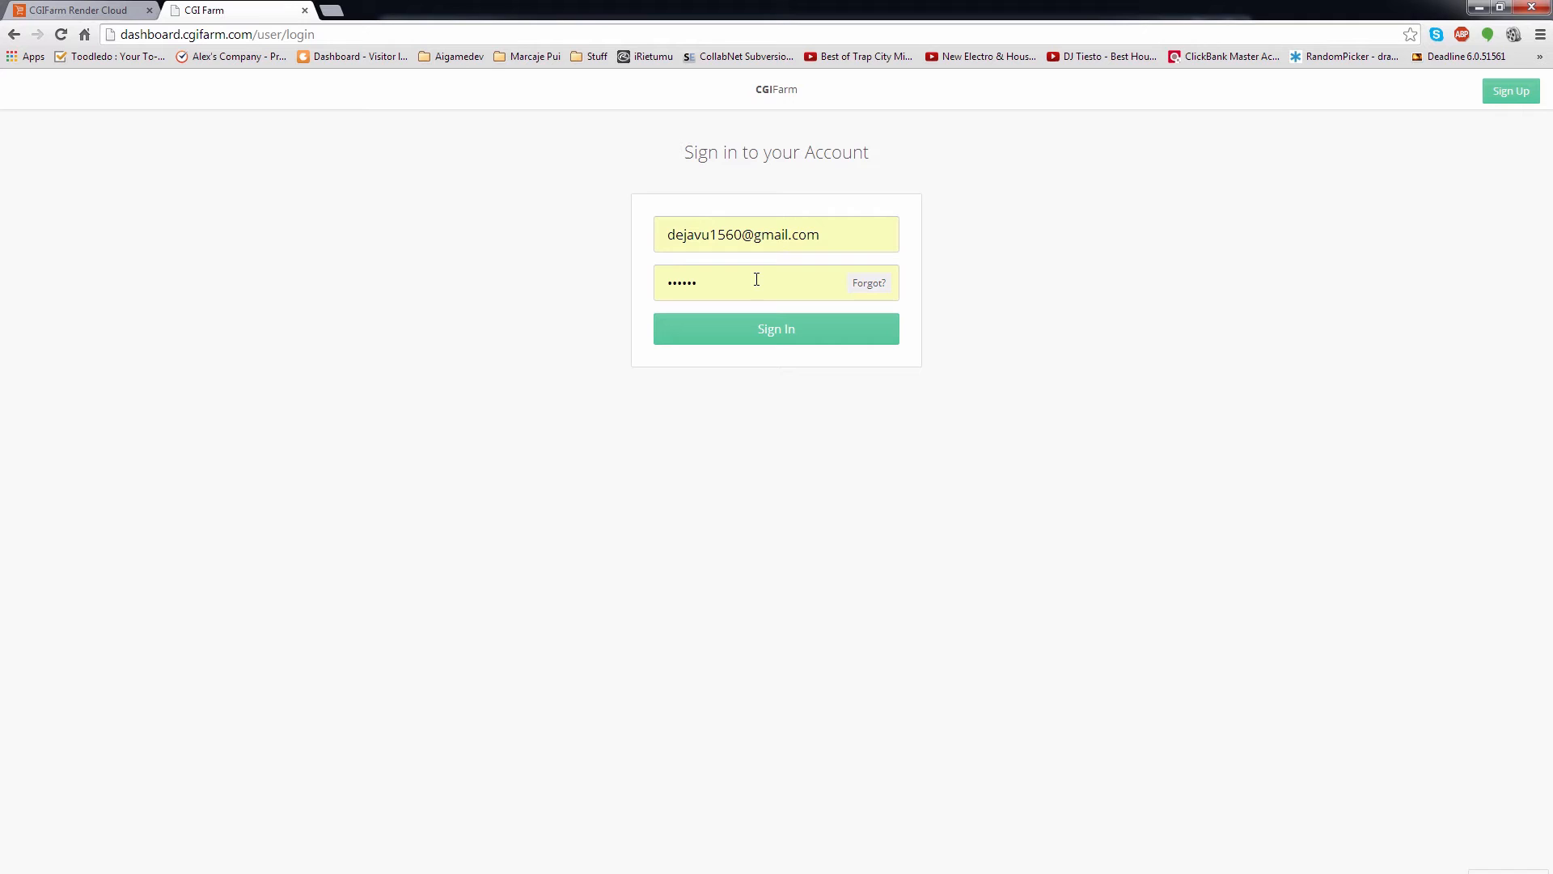
left_click(775, 328)
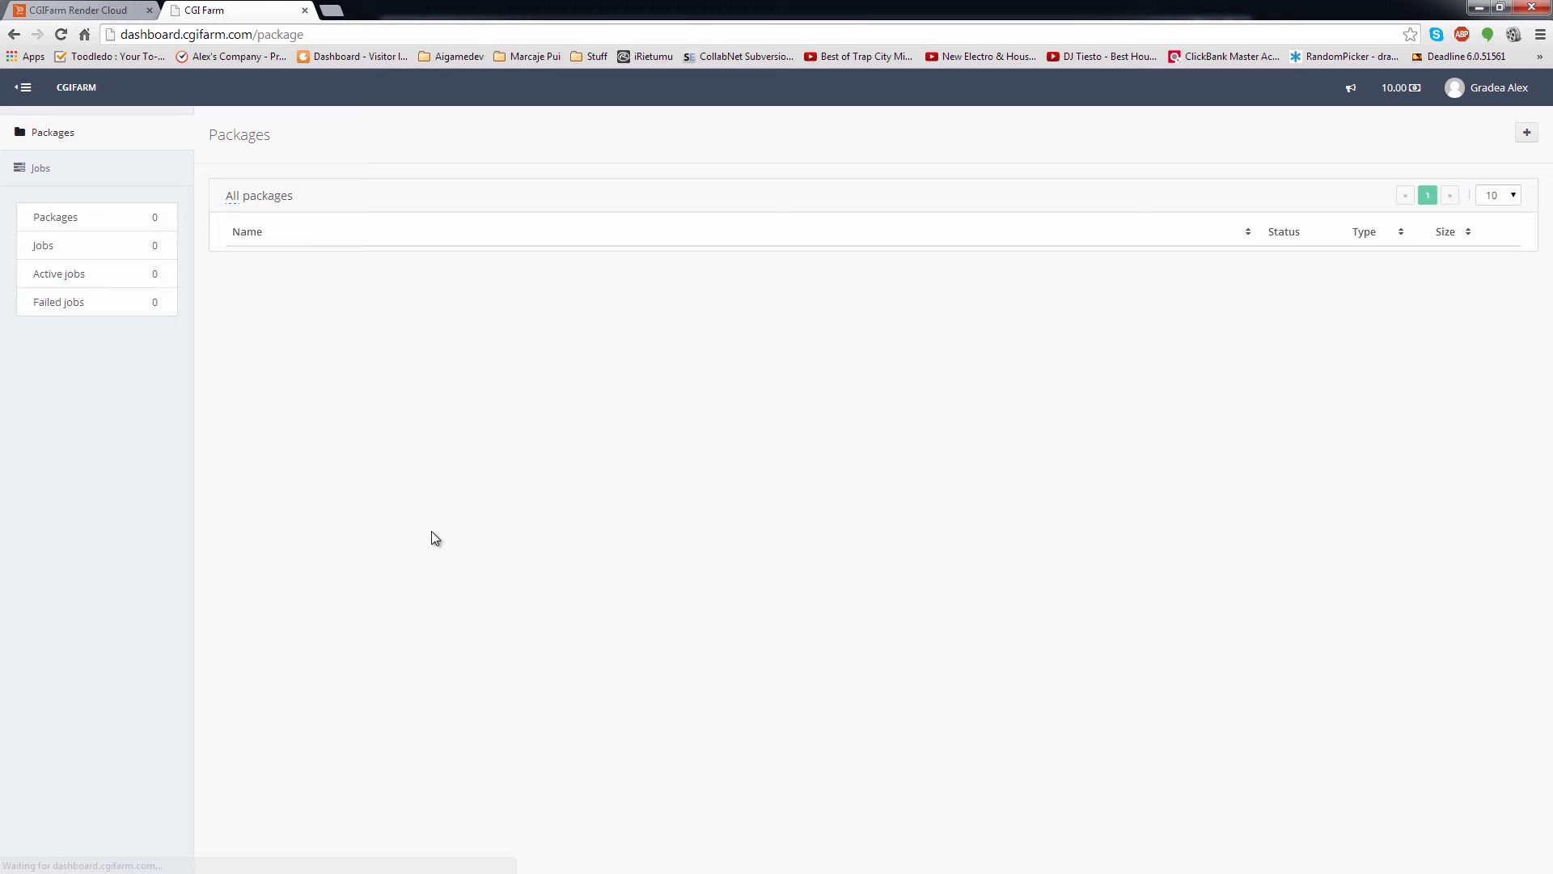
- List the software types a new package can target, then show the empty notifications list
left_click(1526, 131)
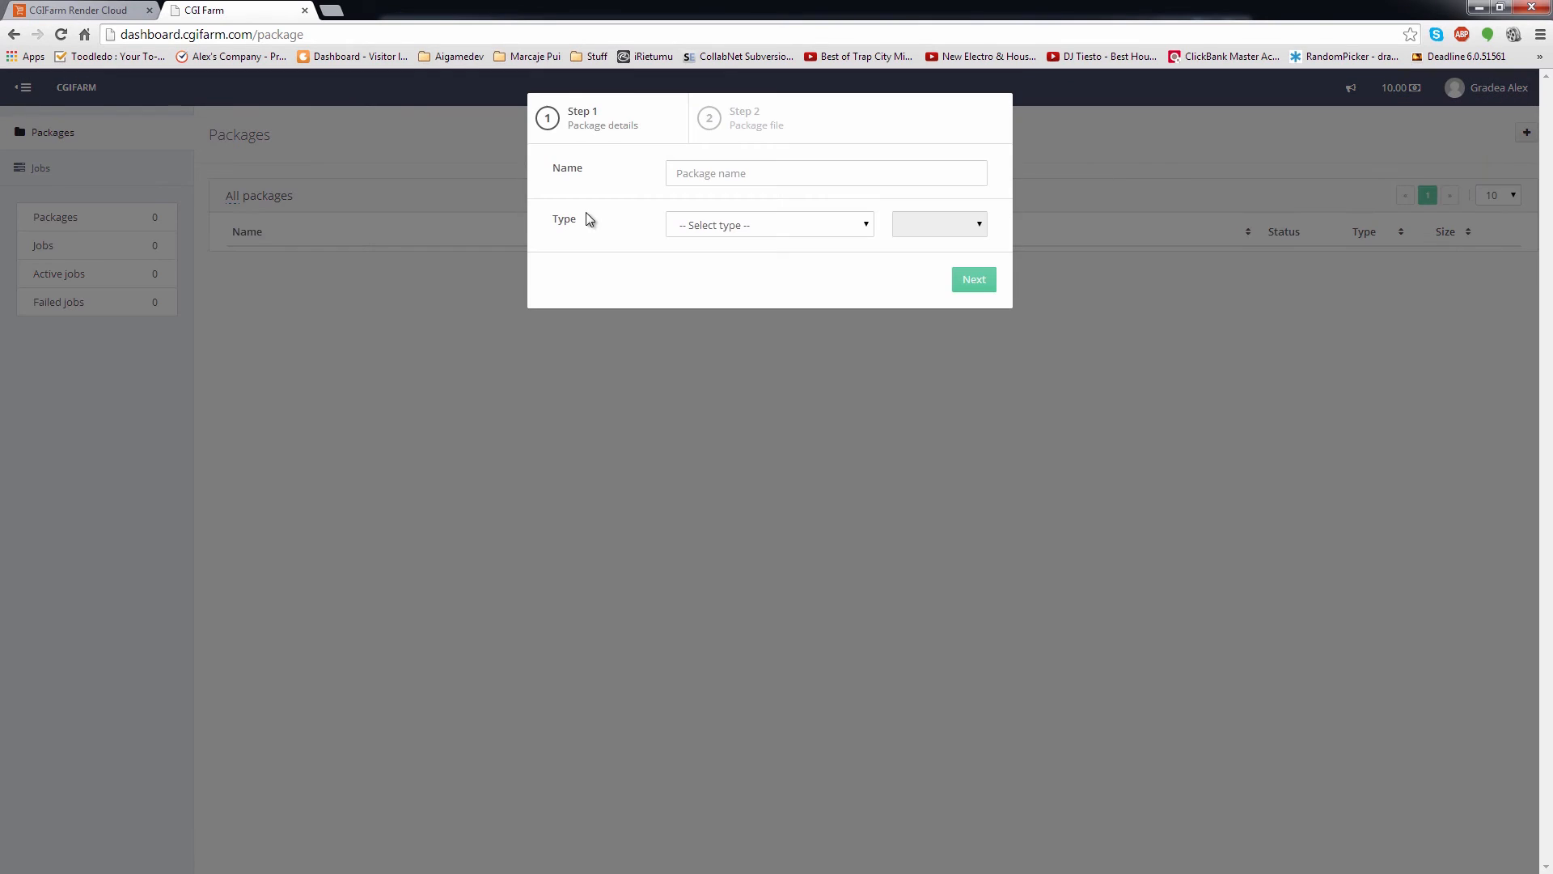
mouse_move(775, 211)
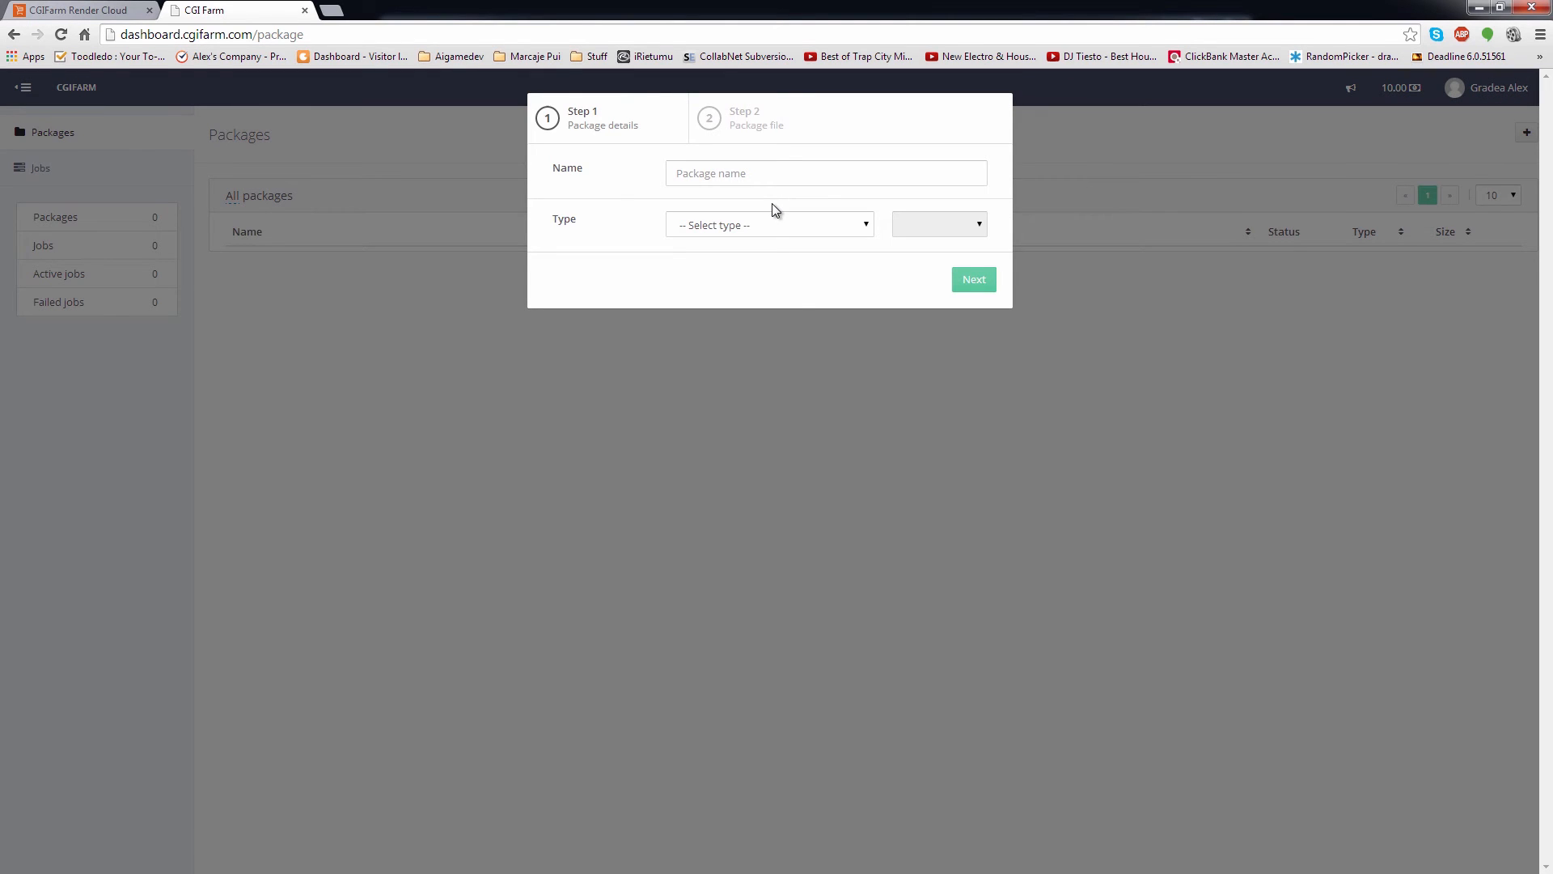
left_click(767, 223)
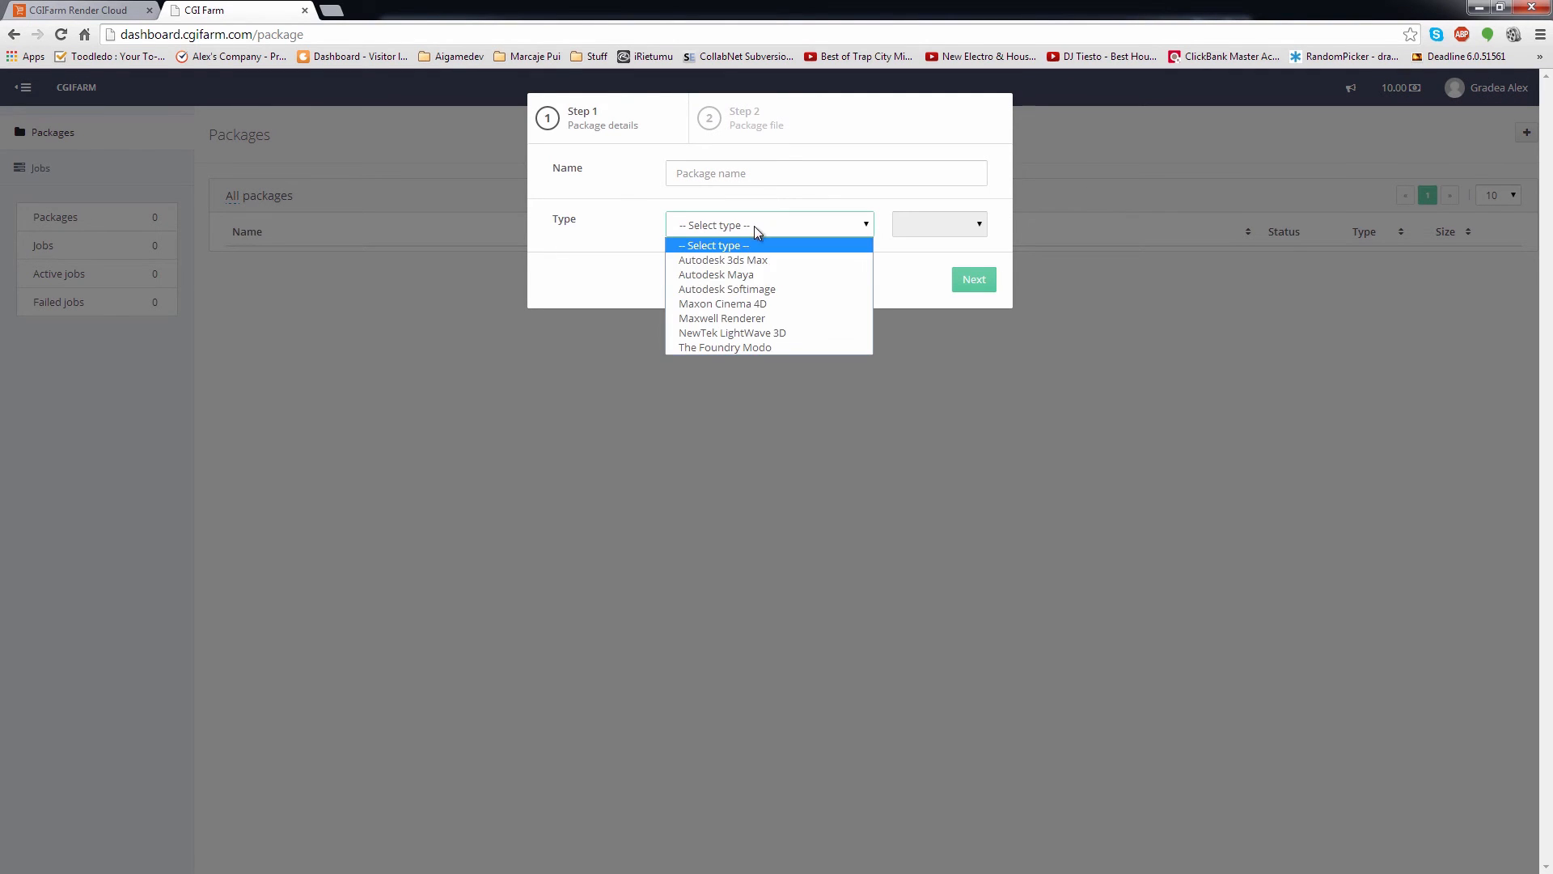
mouse_move(741, 346)
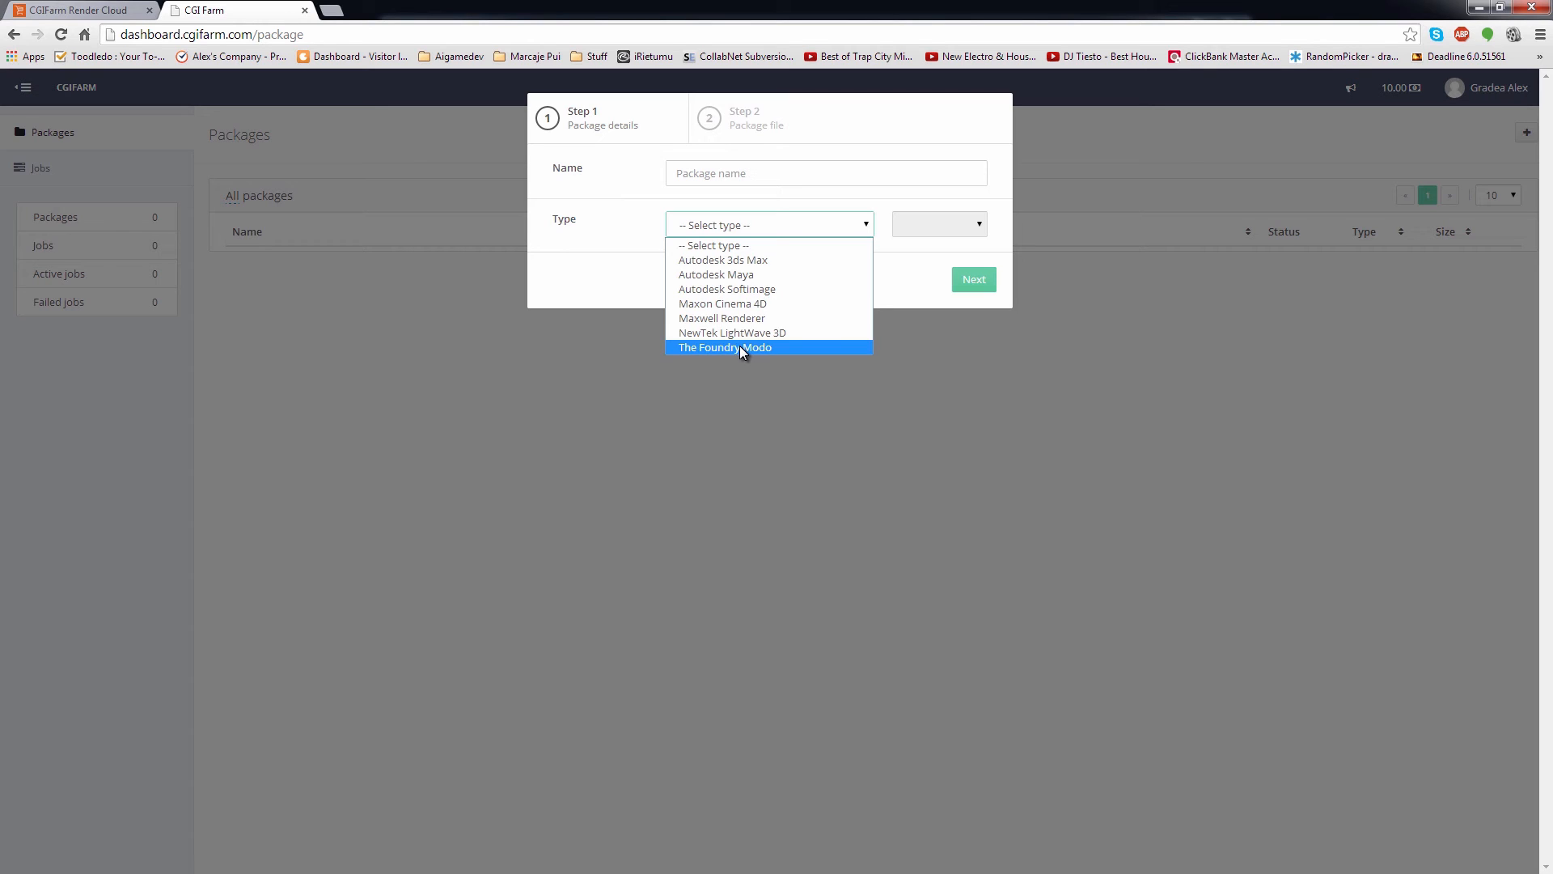
left_click(1350, 88)
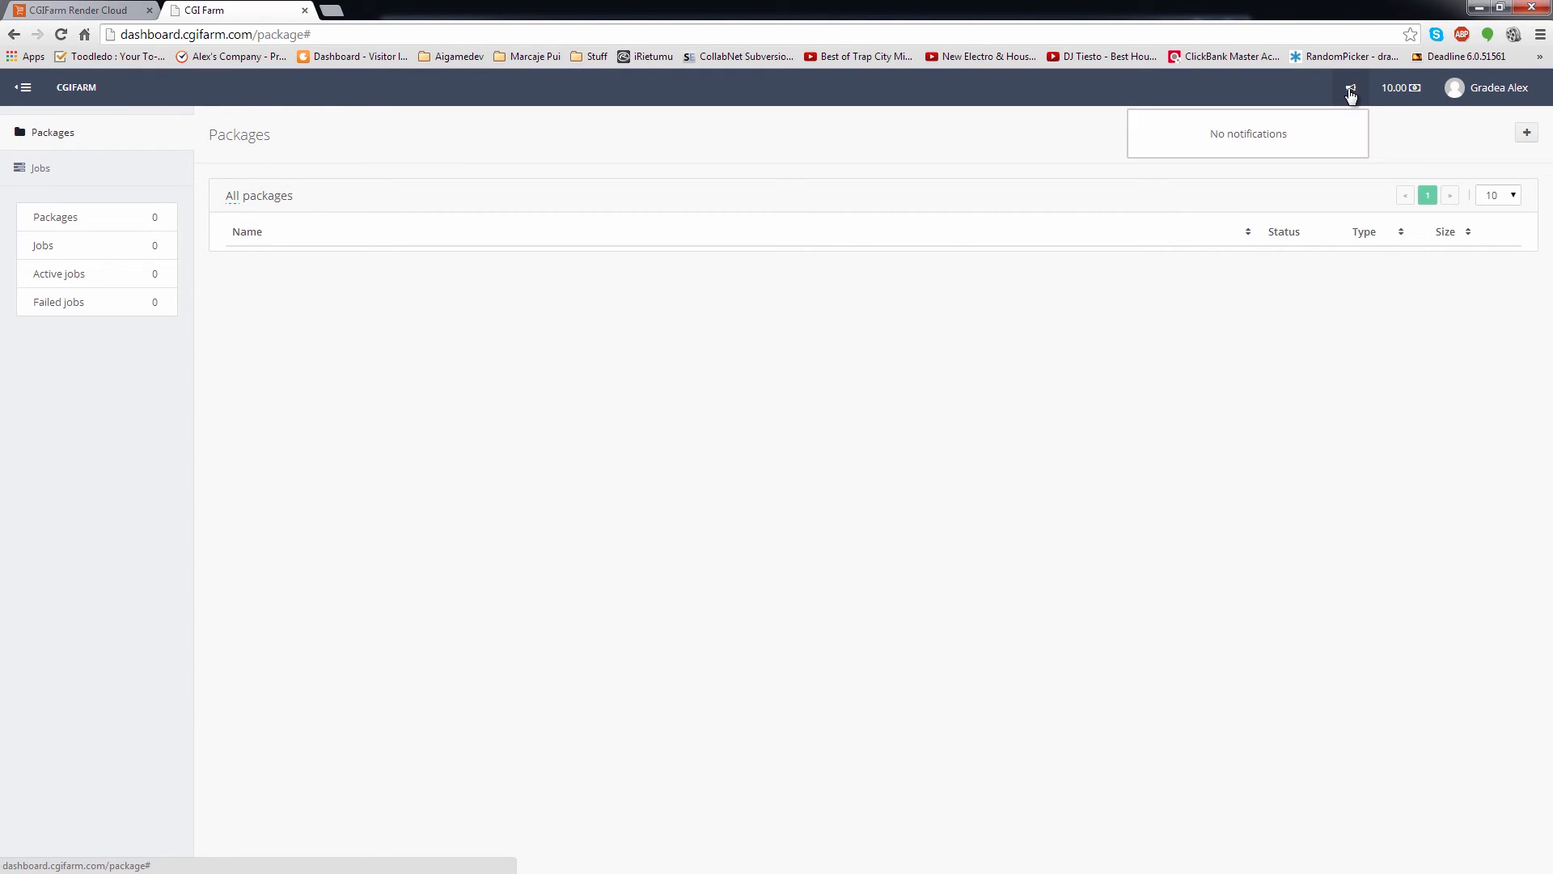
mouse_move(1189, 137)
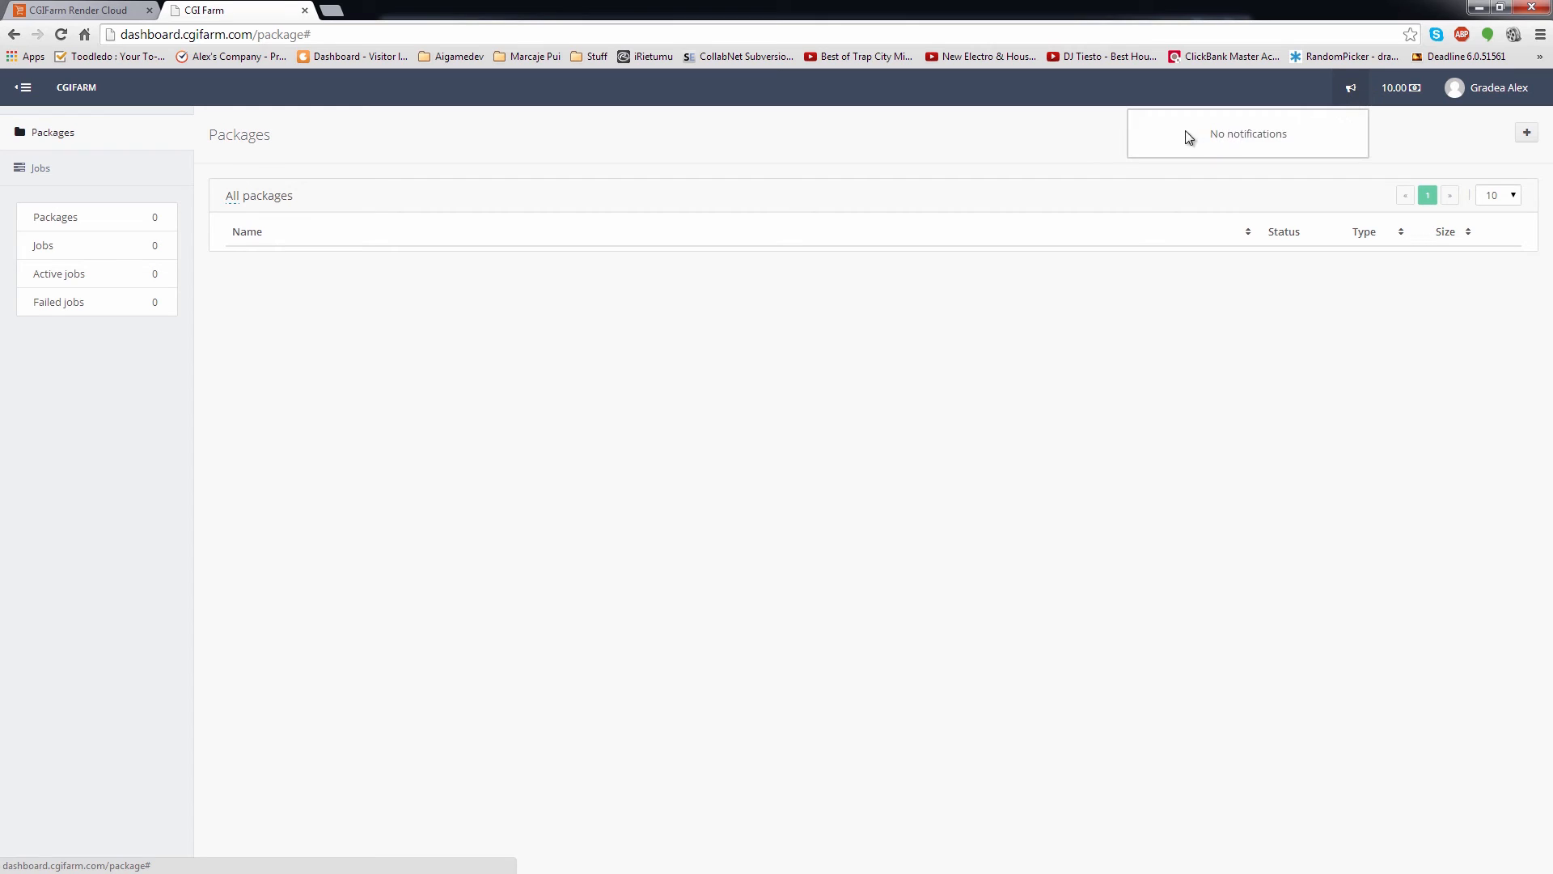
mouse_move(1318, 137)
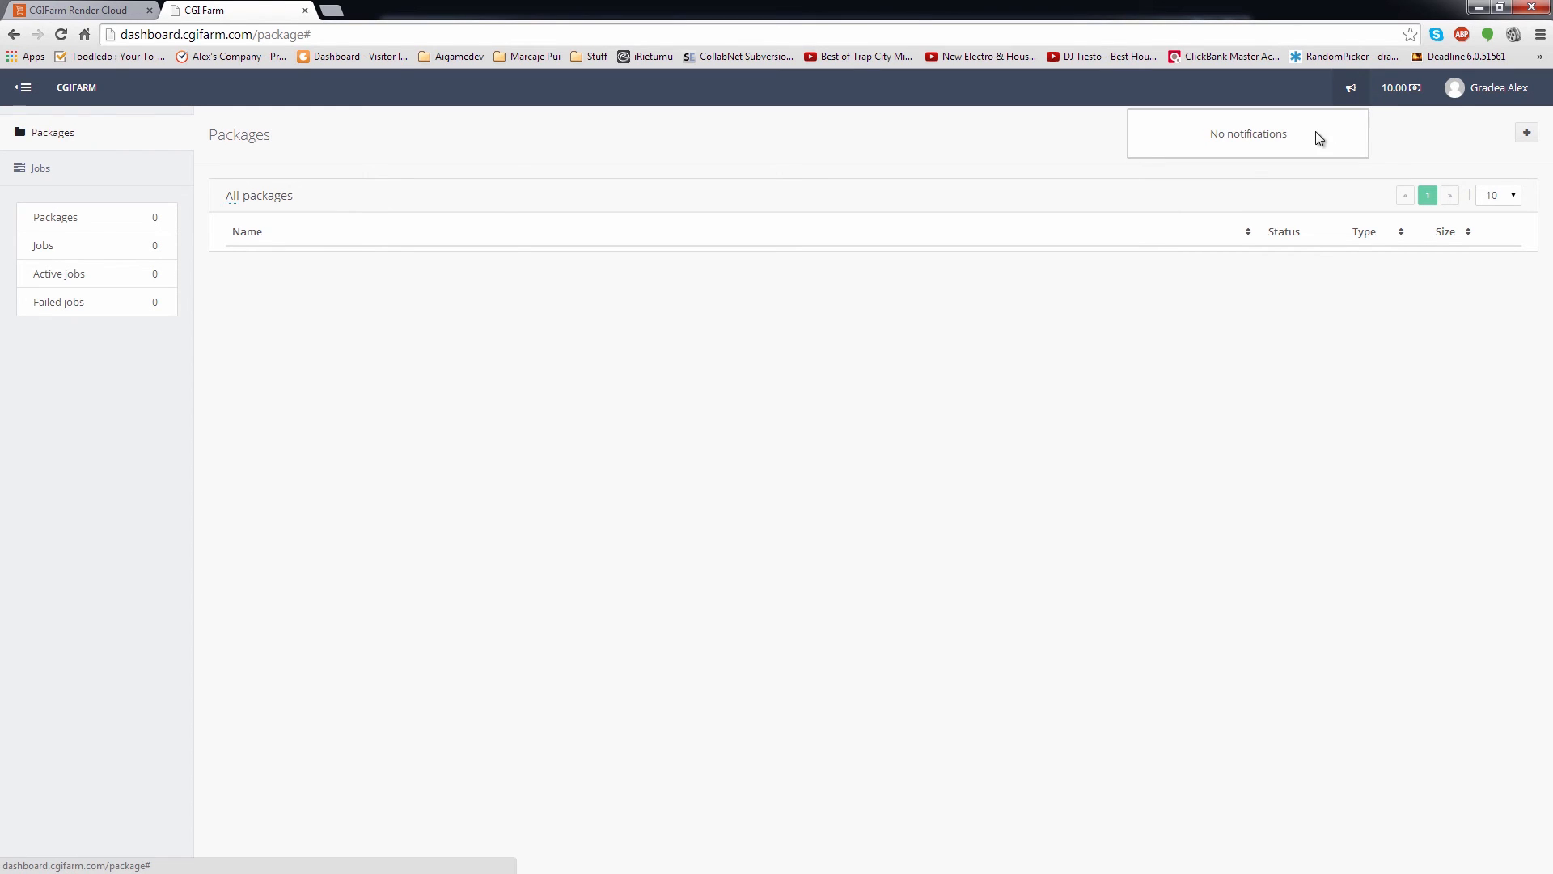
- Toggle the notifications panel, visit the main site's points packages, and check the credit balance
left_click(1349, 87)
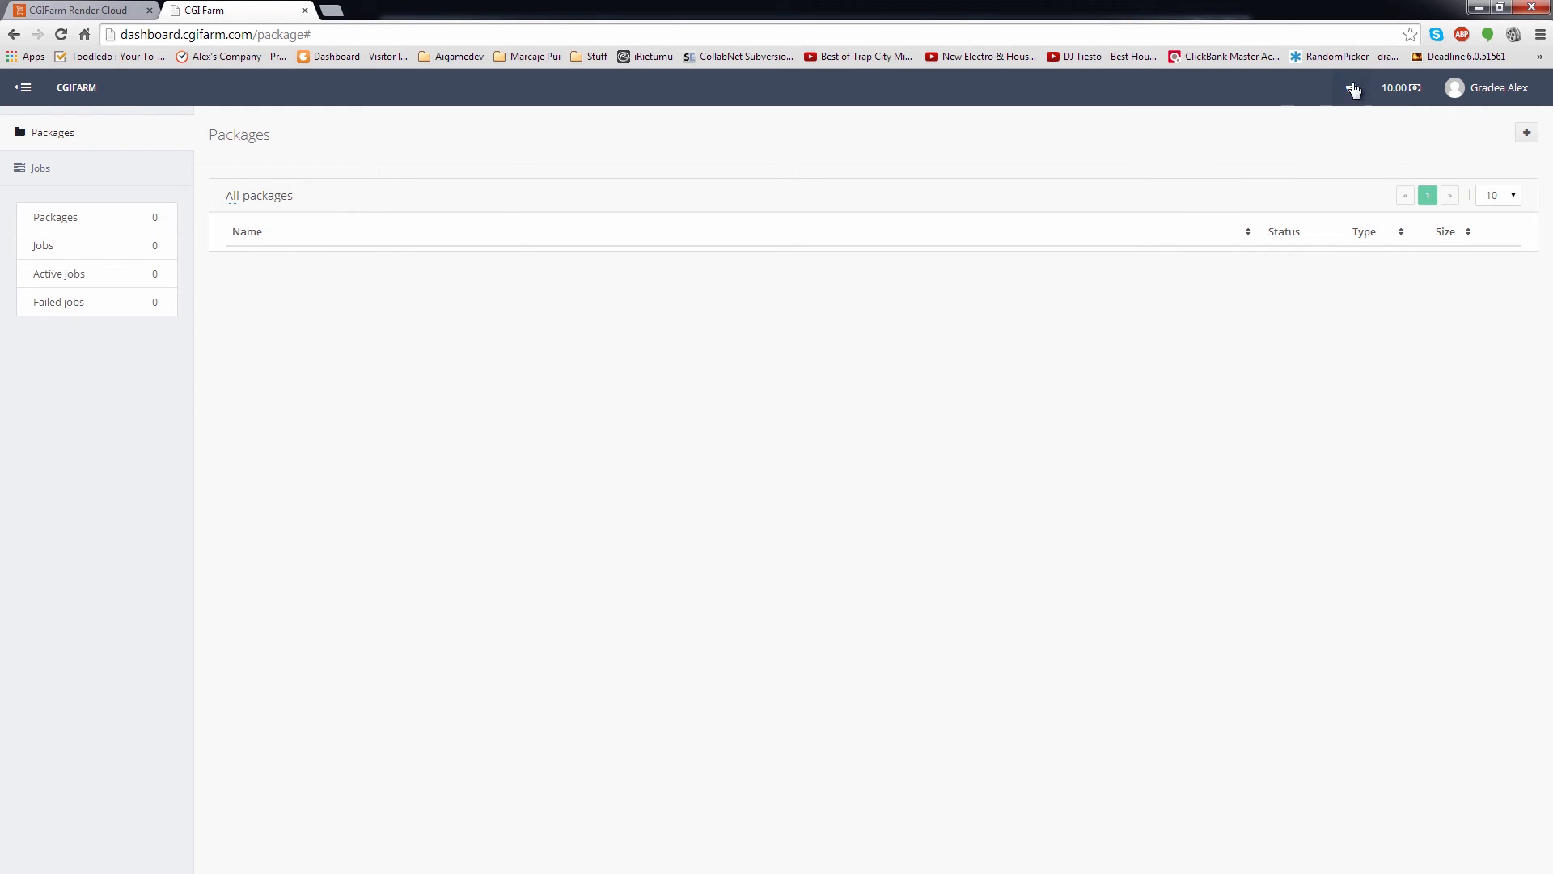
left_click(1349, 88)
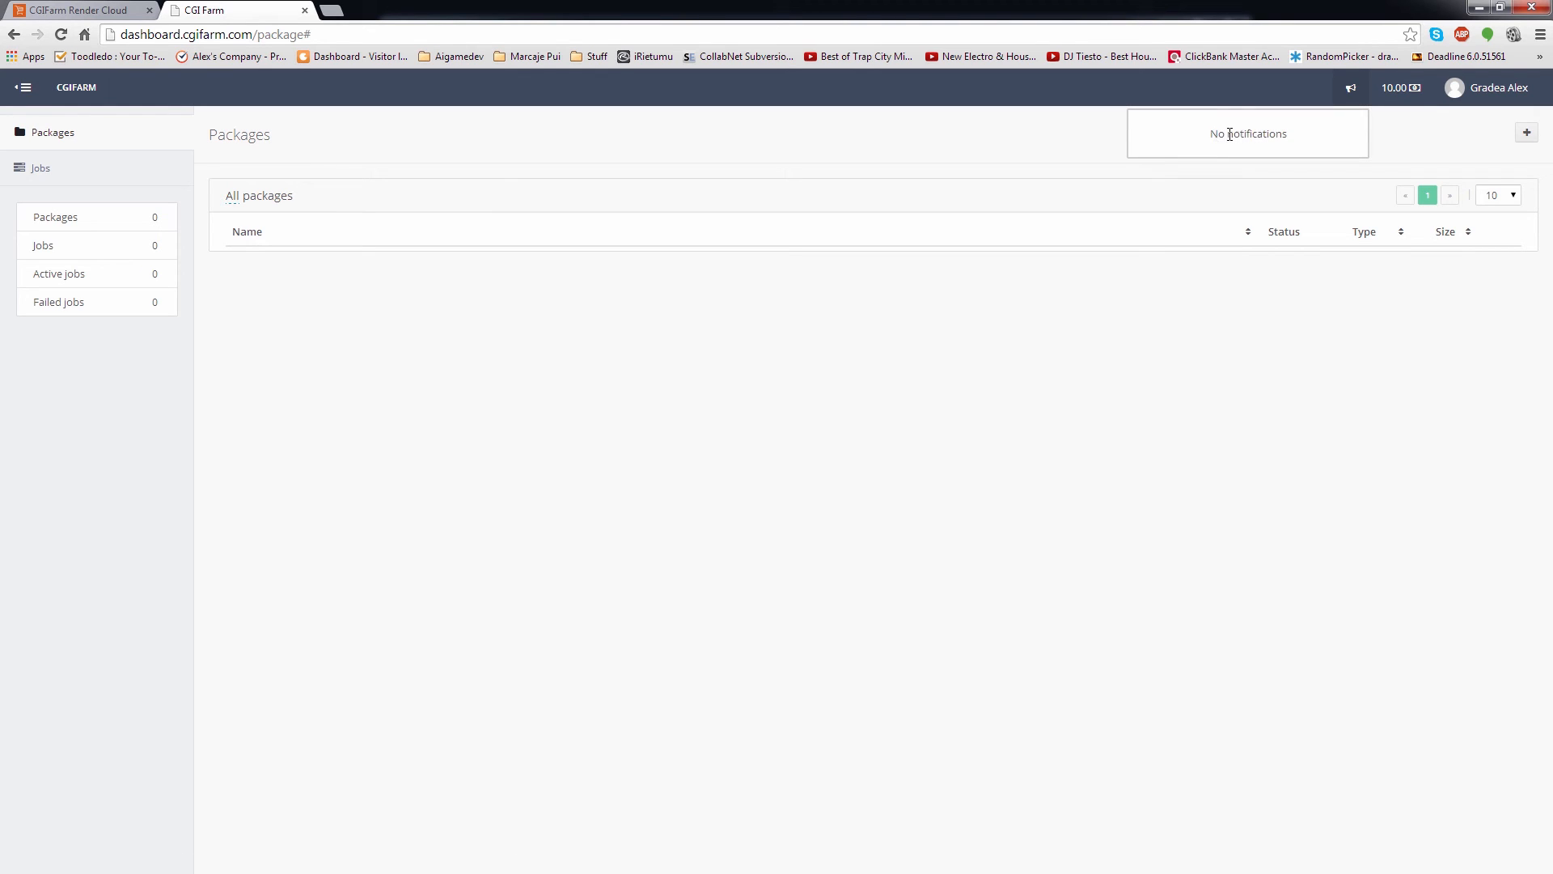
left_click(1349, 87)
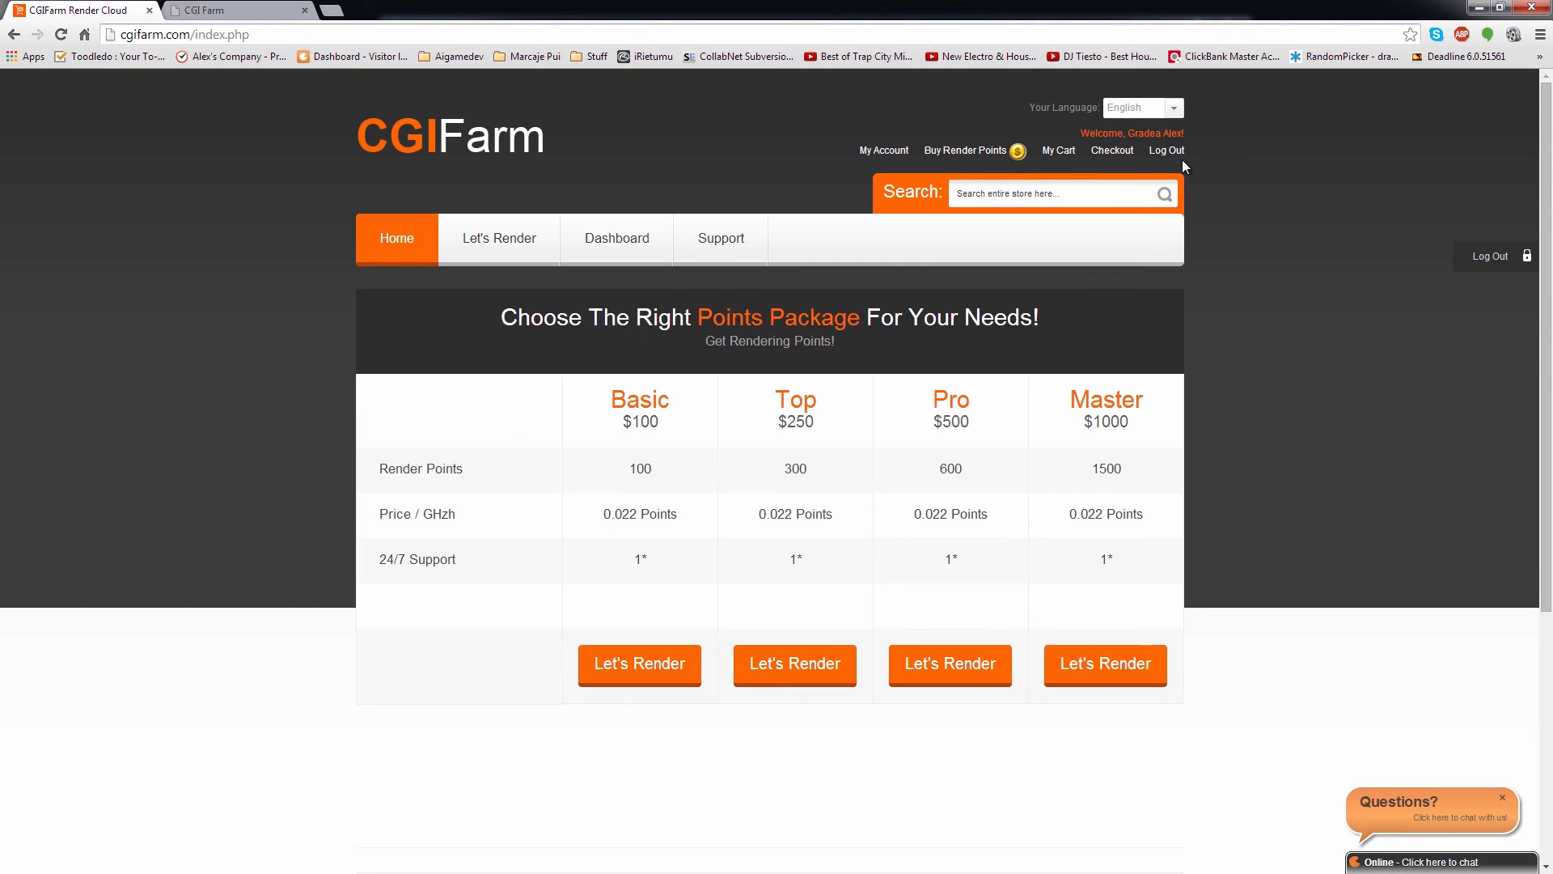
left_click(882, 148)
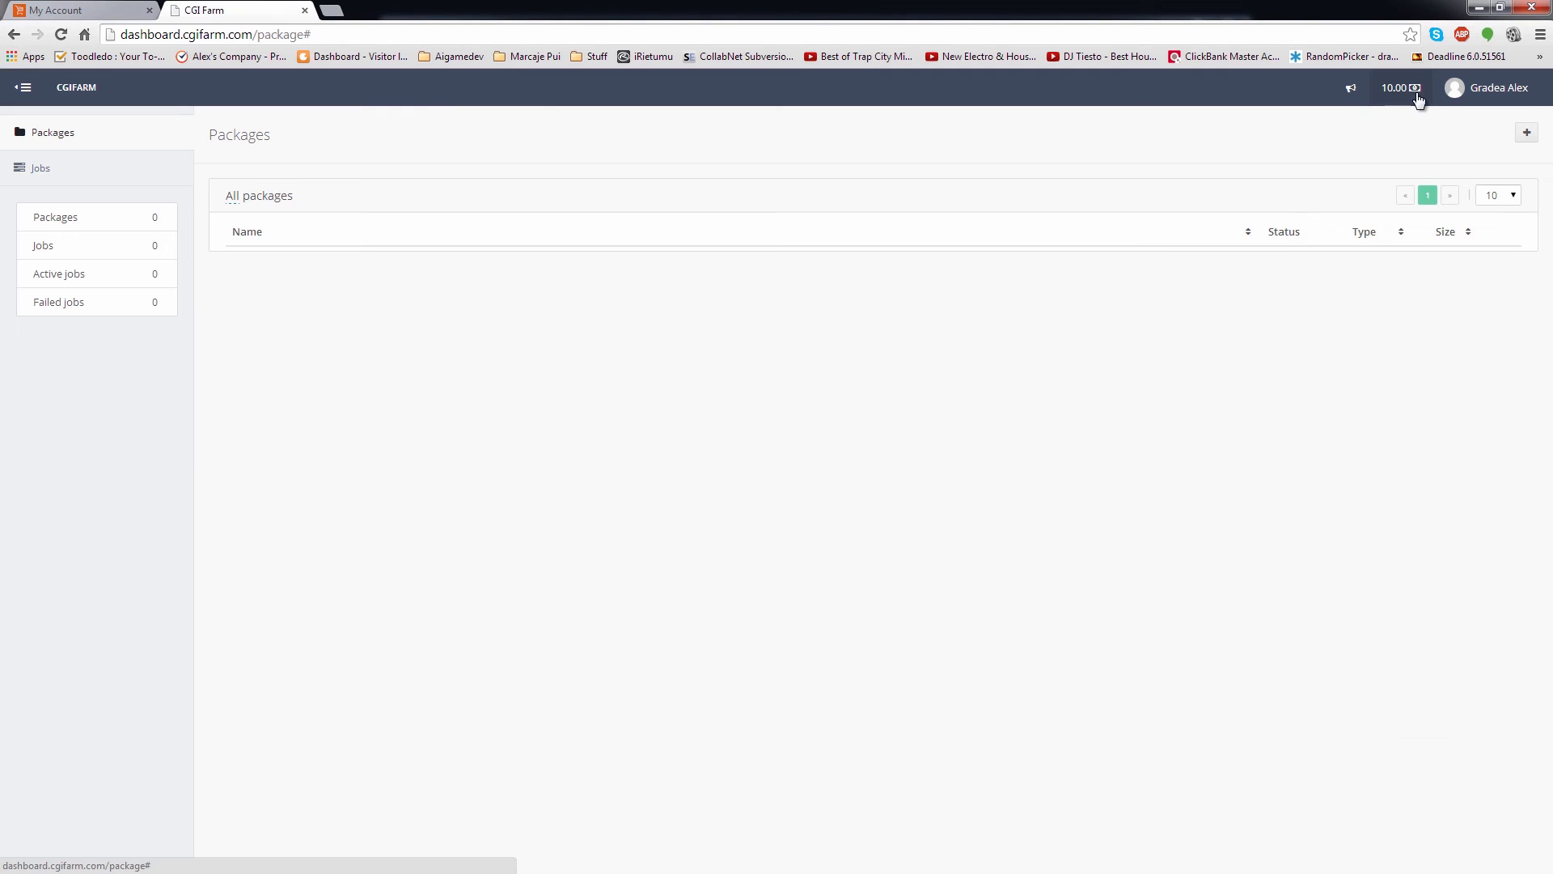
left_click(1488, 88)
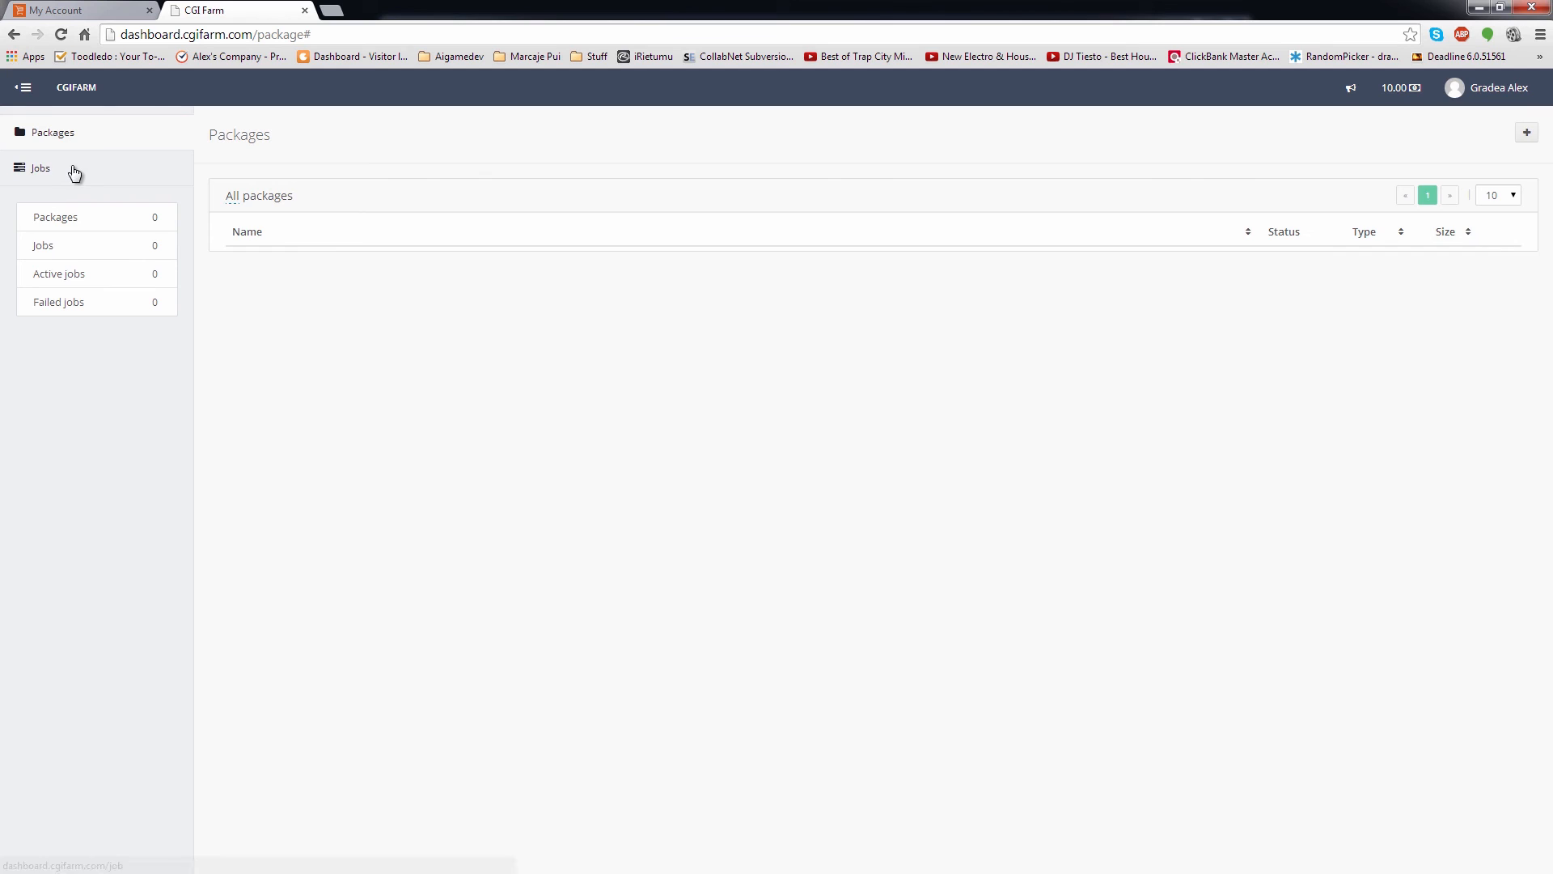
- Show the Jobs list and filter it by package, choosing Modo as the package type
left_click(41, 166)
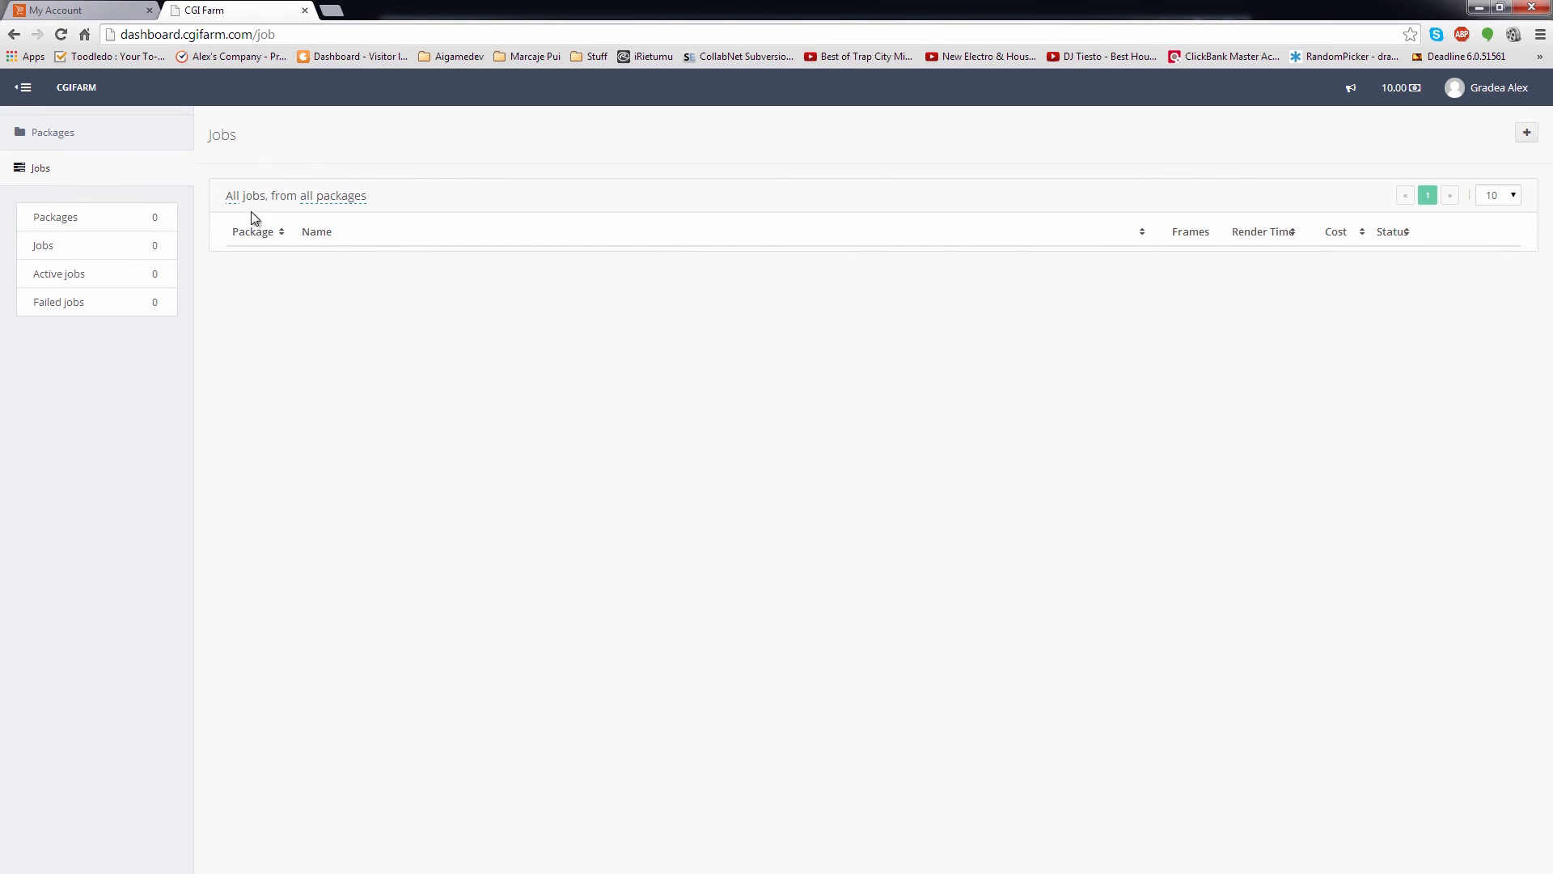
left_click(52, 131)
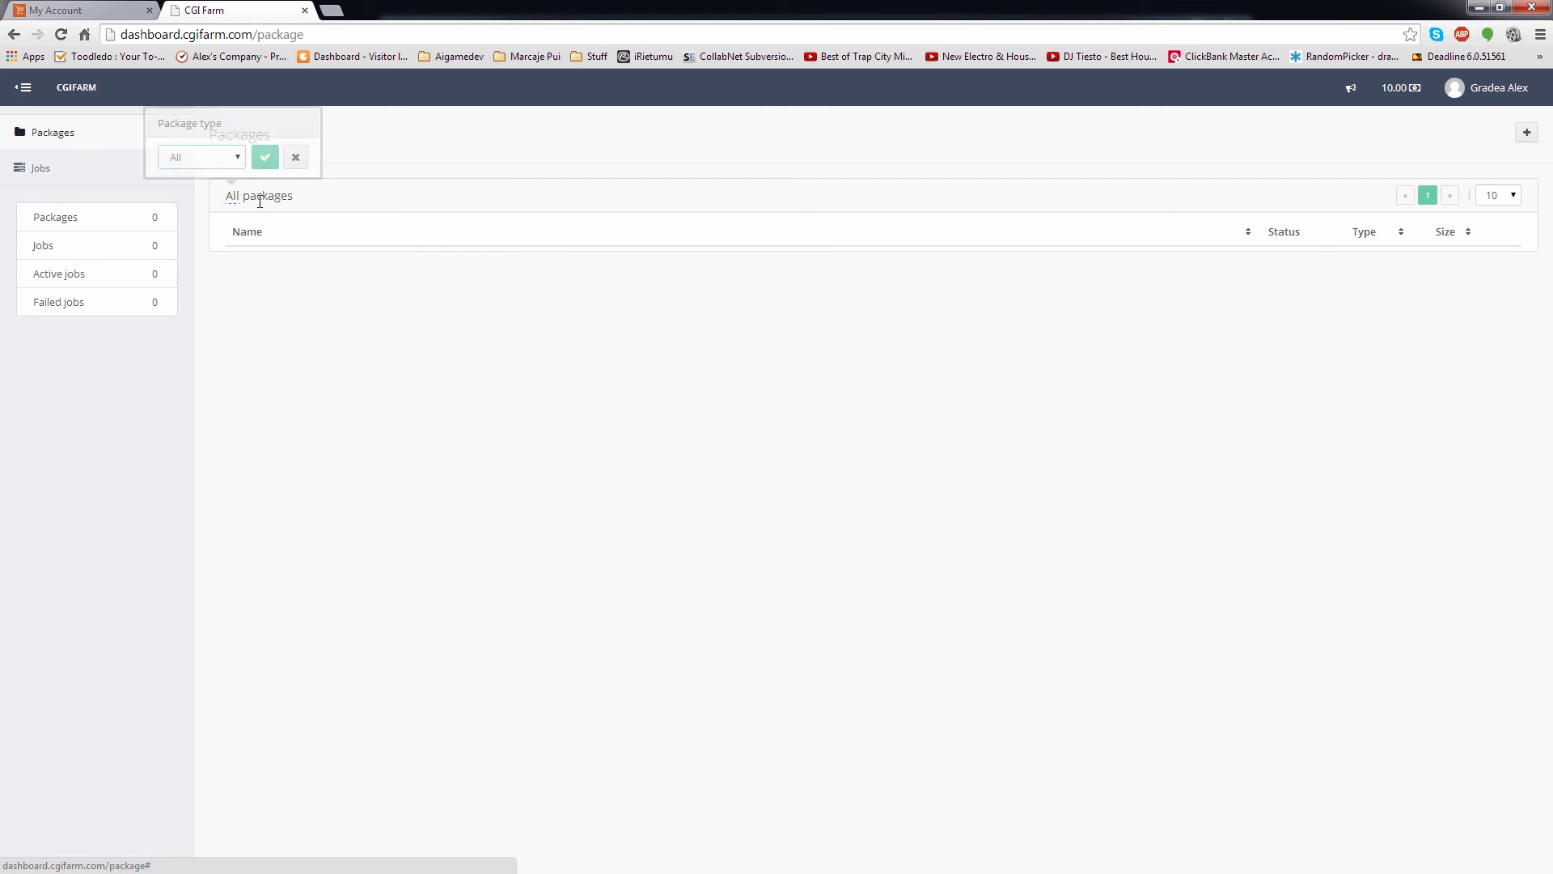
left_click(295, 157)
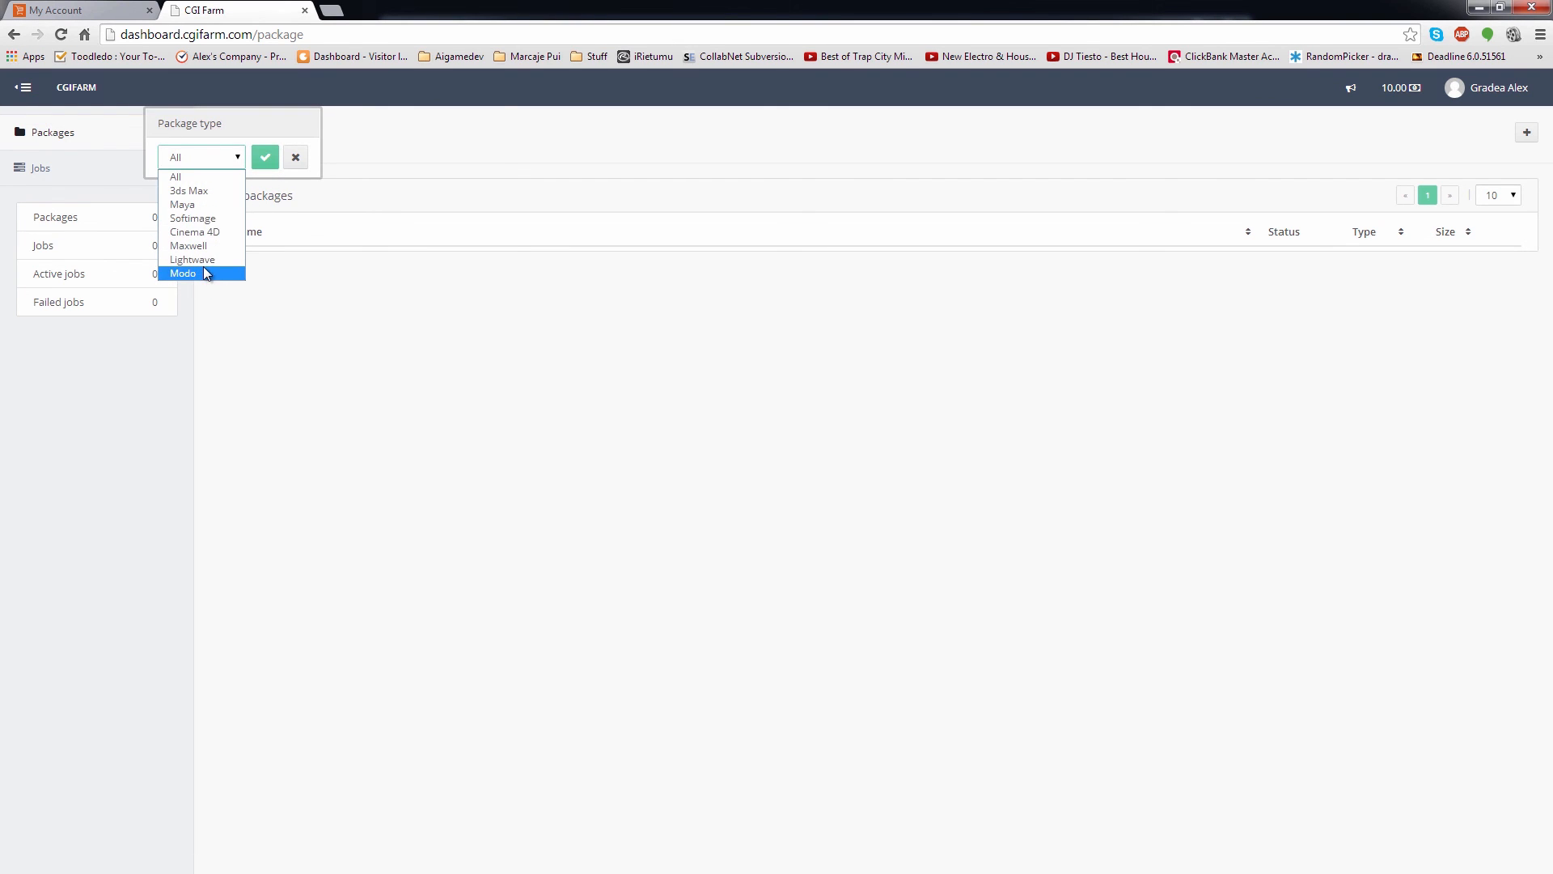
left_click(41, 167)
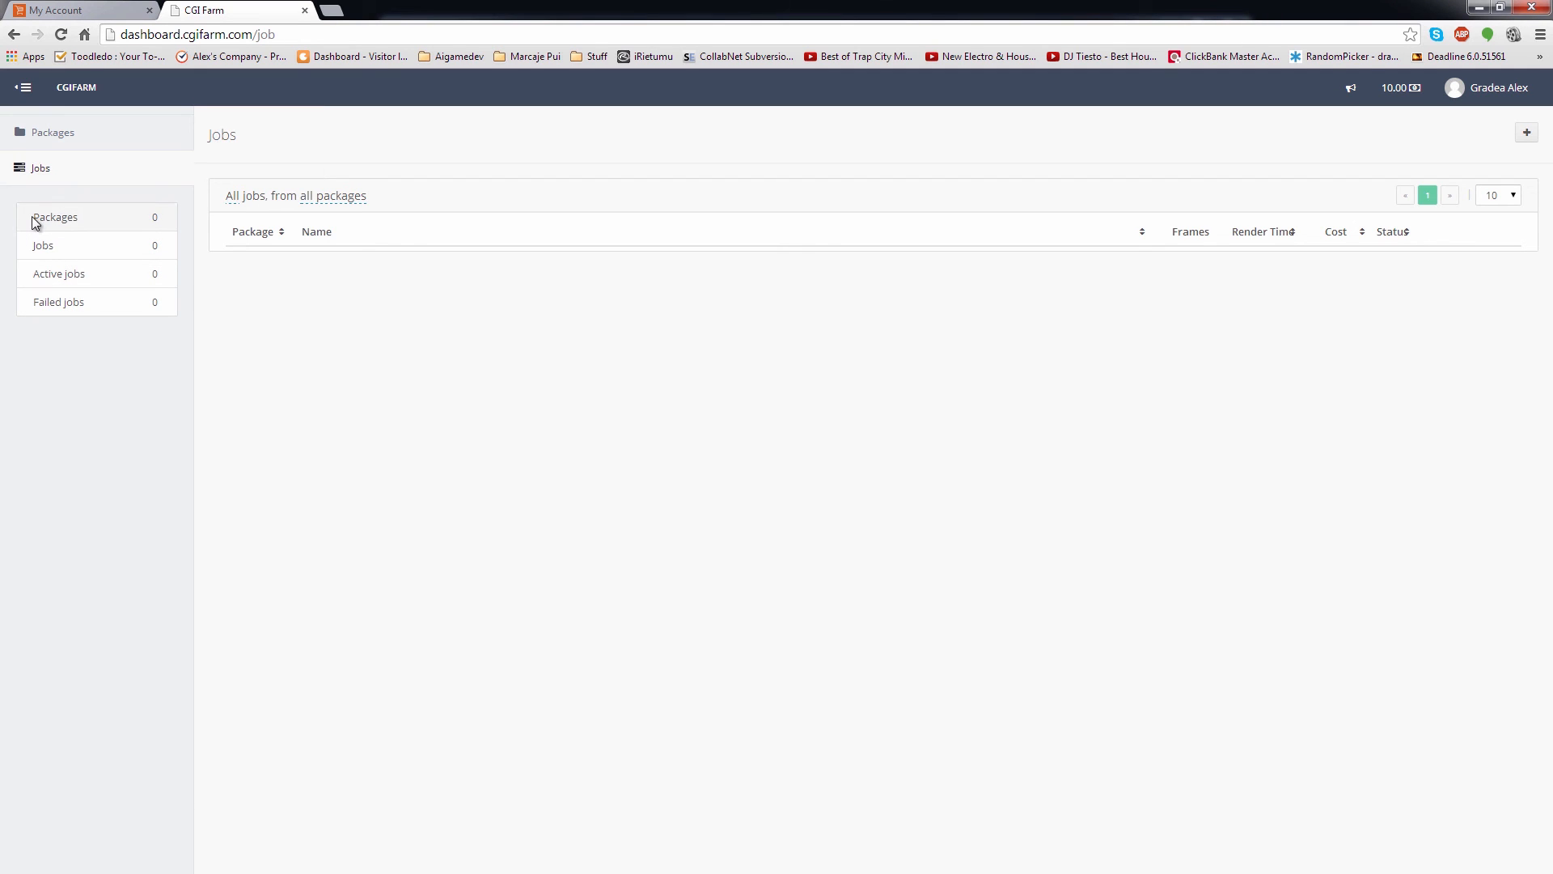
- Filter to active jobs, then failed jobs, and return to the full jobs list
left_click(52, 131)
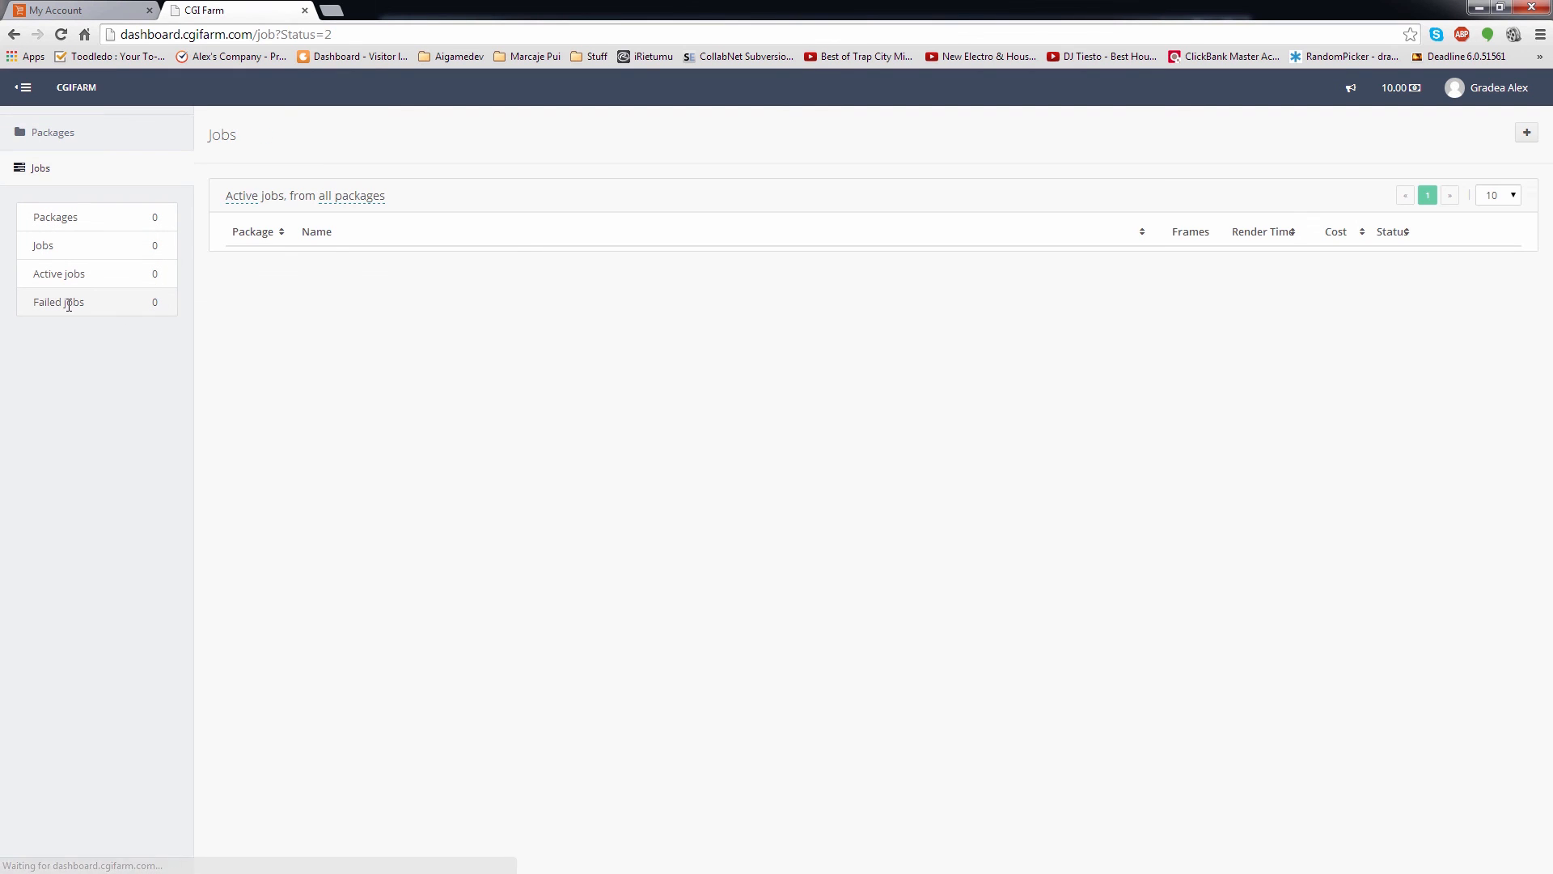
left_click(58, 303)
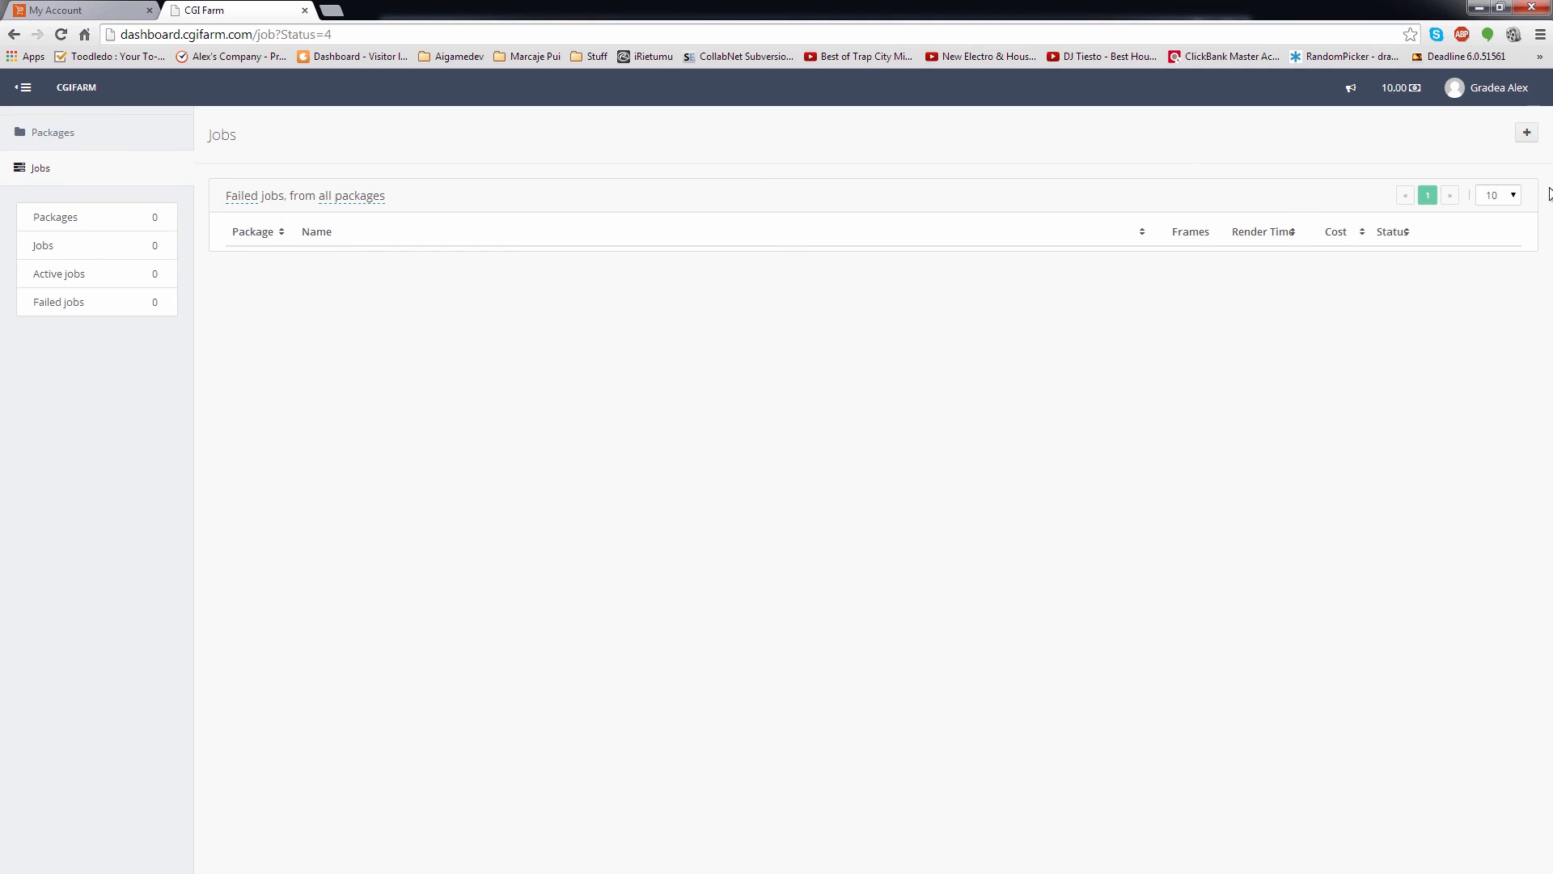
left_click(1498, 194)
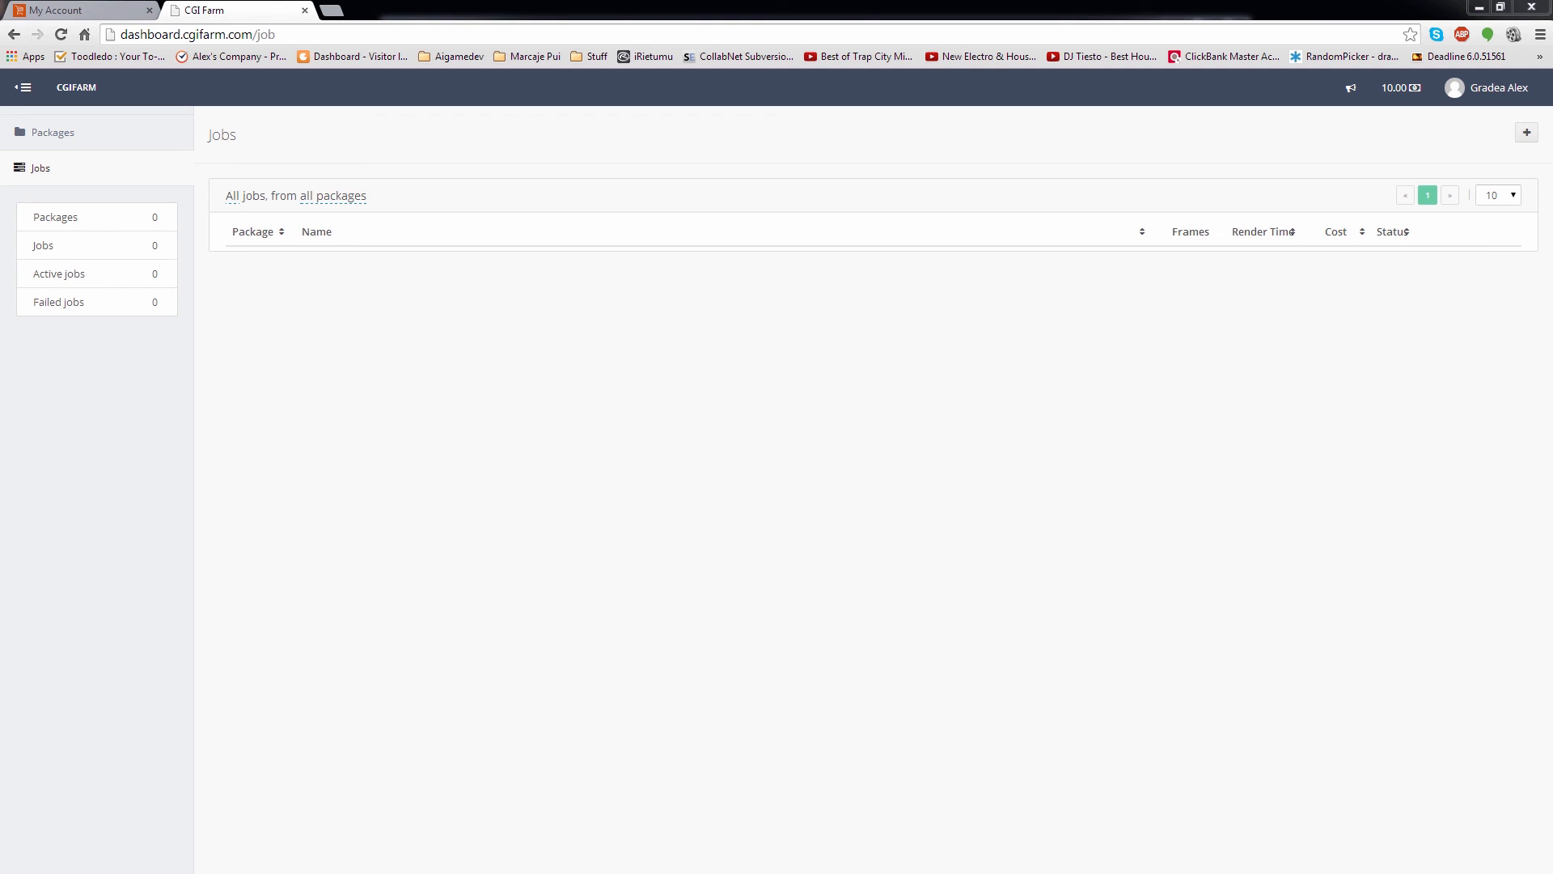
mouse_move(983, 343)
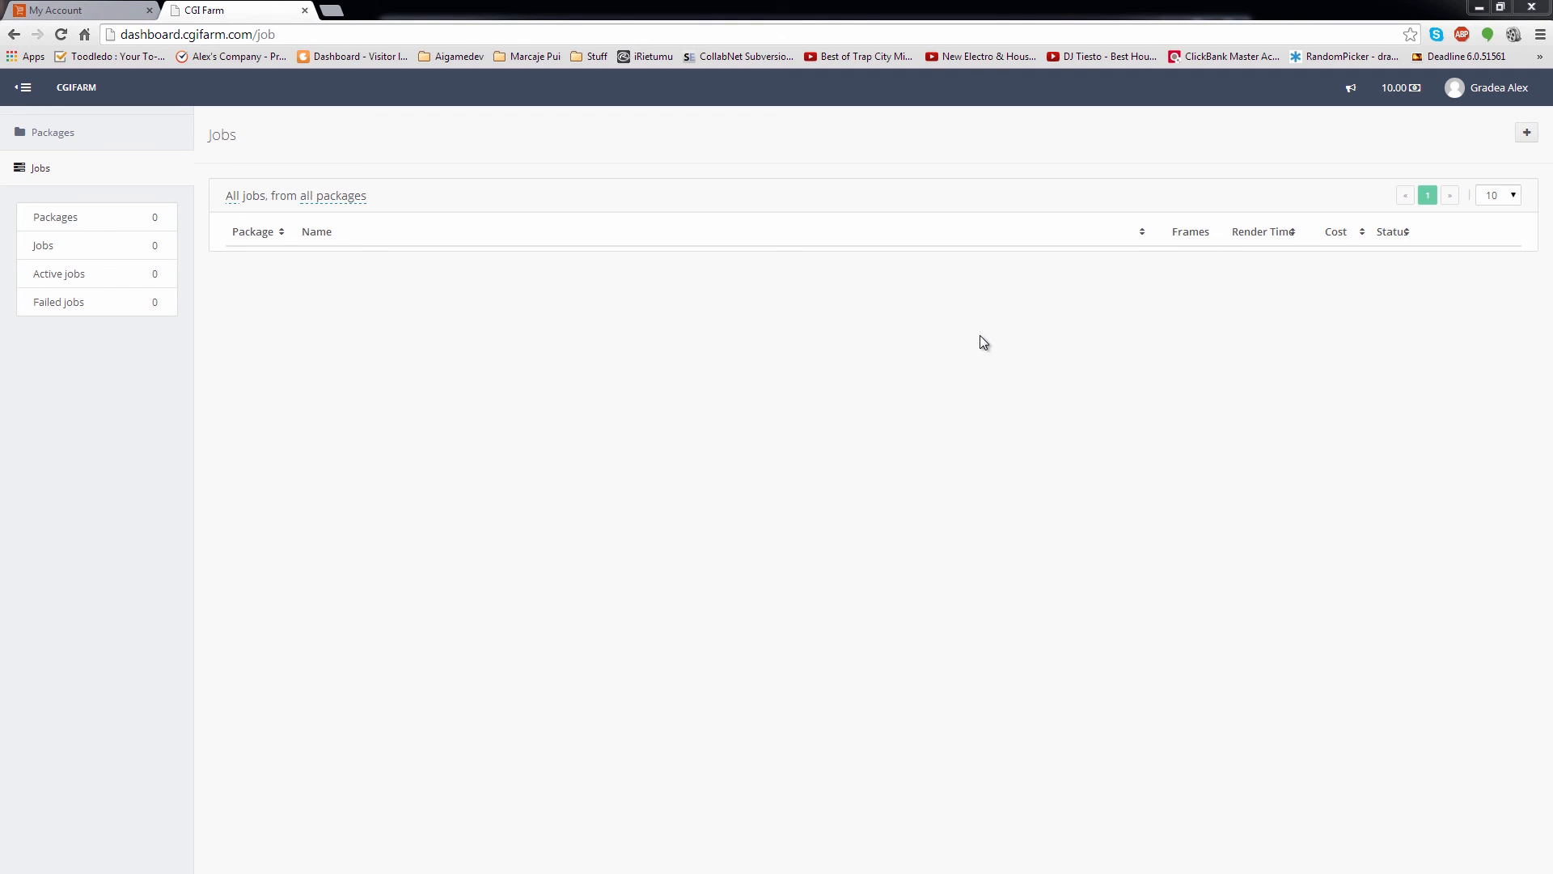
mouse_move(697, 358)
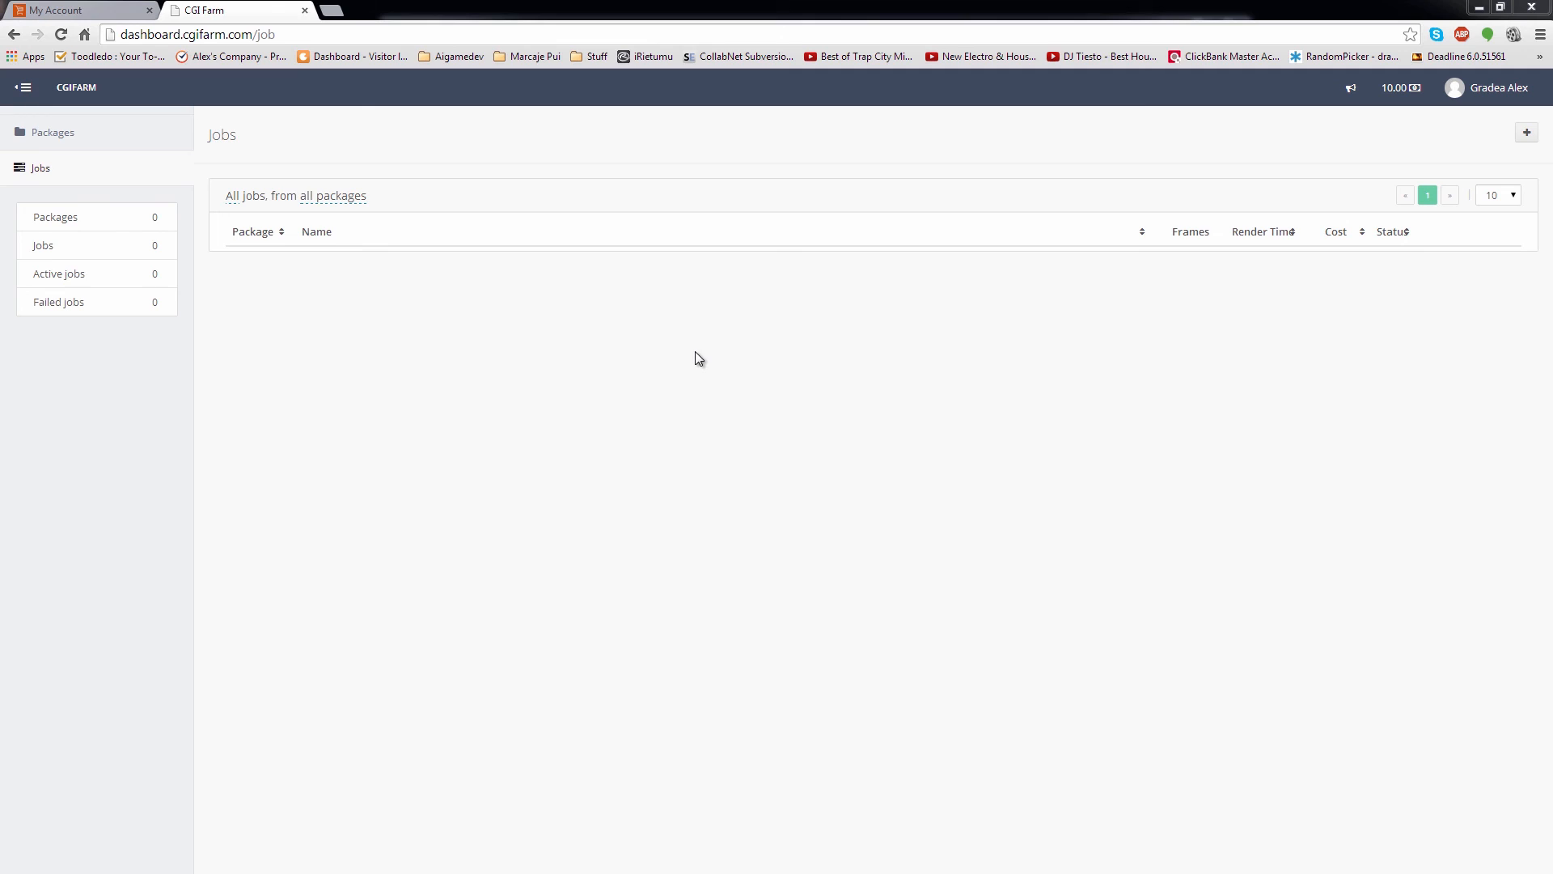